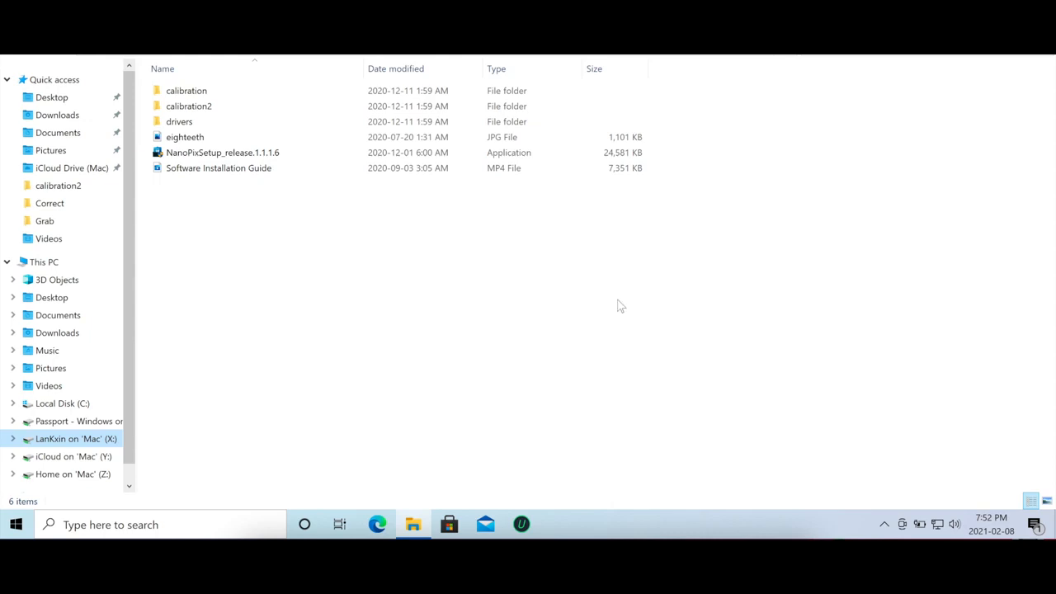
- Select the NanoPixSetup_release.1.1.1.6 application in the installation files folder
left_click(223, 152)
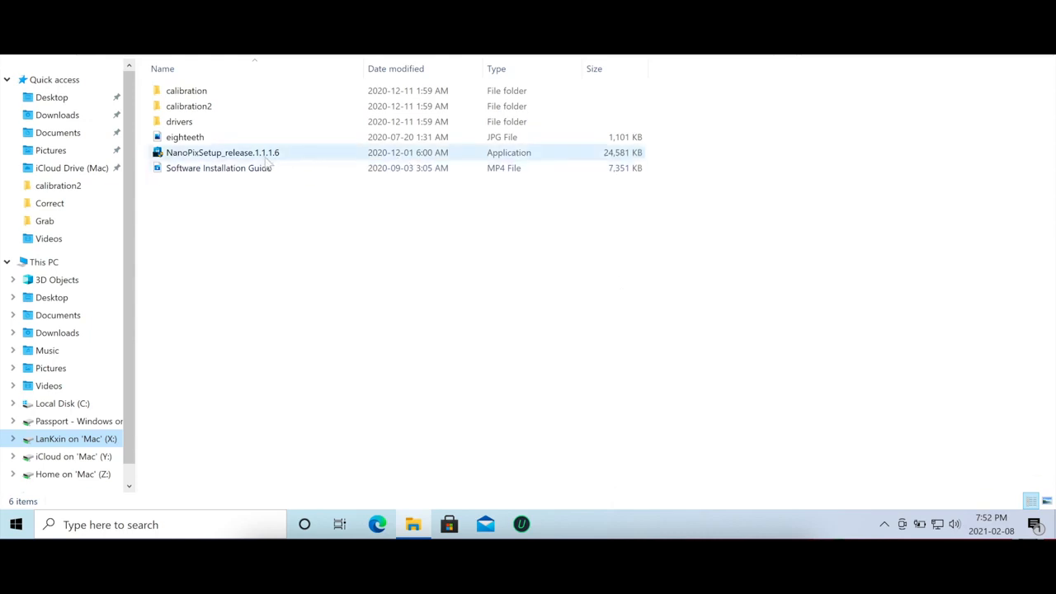
left_click(223, 152)
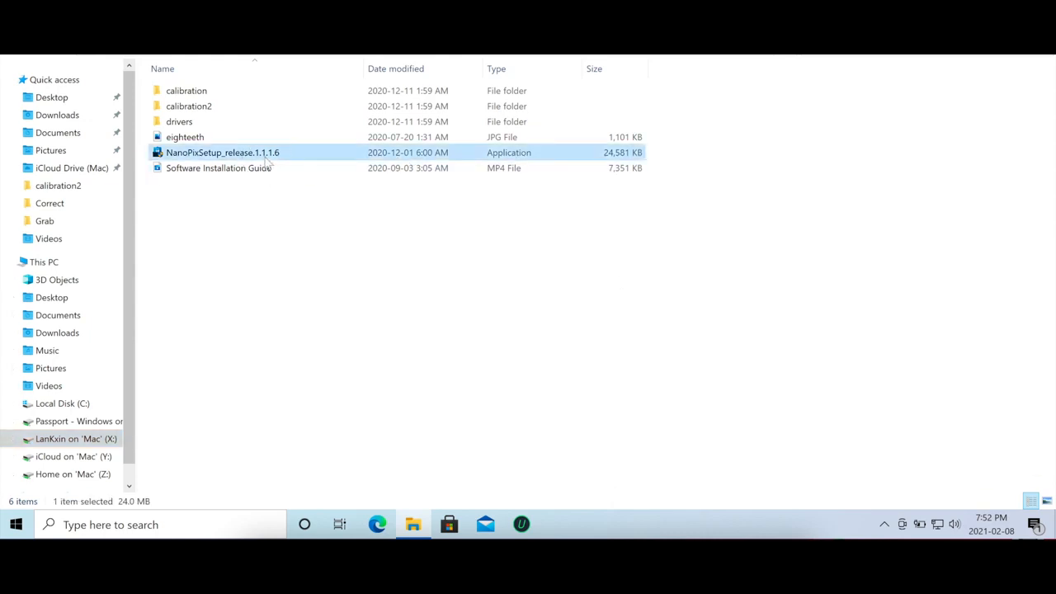
mouse_move(505, 182)
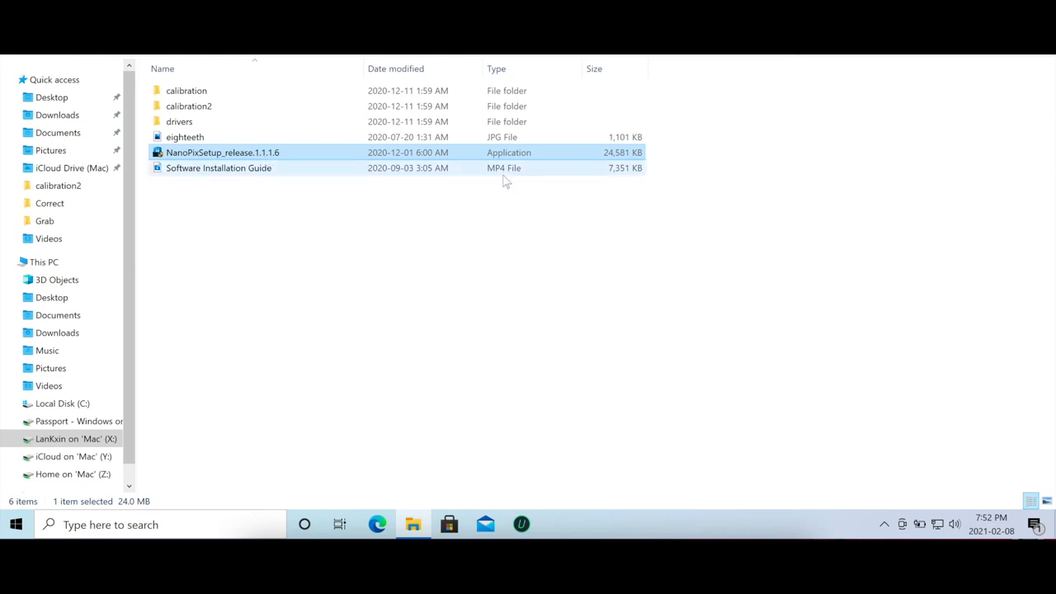
mouse_move(277, 168)
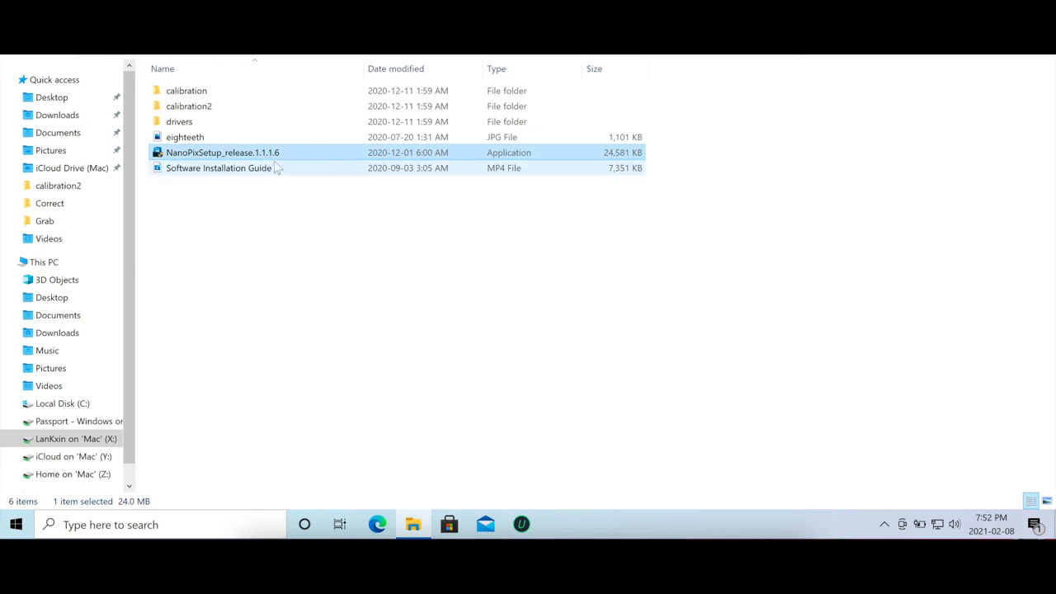
left_click(222, 151)
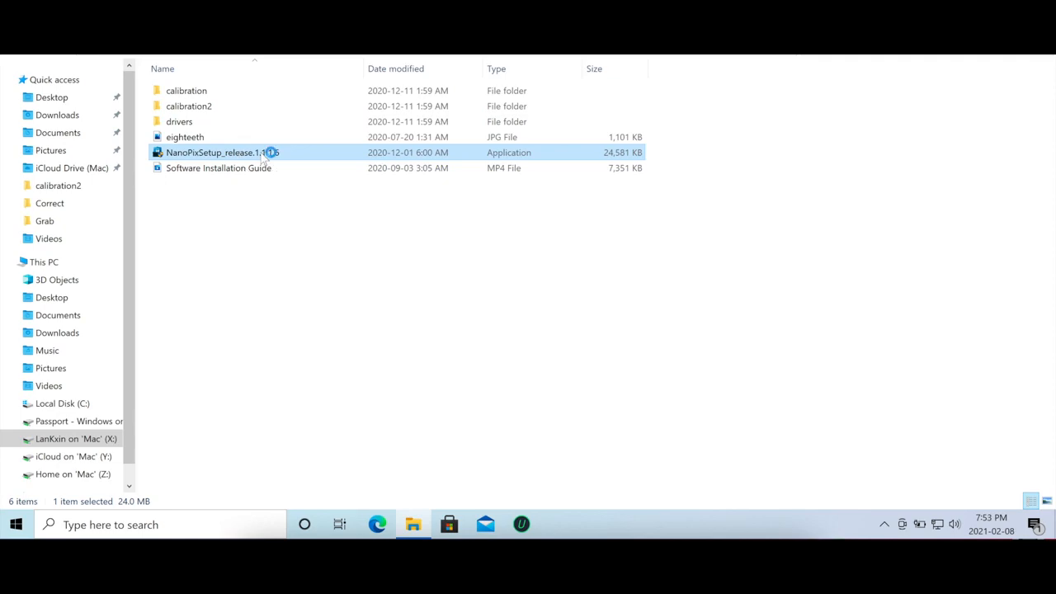
- Run the NanoPix installer, allow the UAC prompt, and start NanoPix once installation completes
double_click(223, 152)
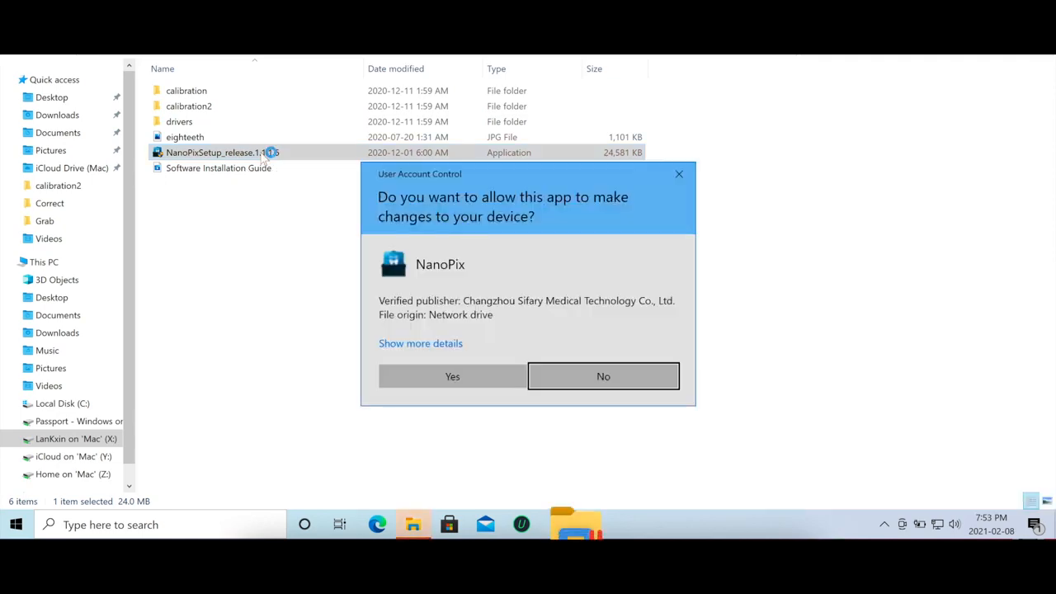
left_click(452, 377)
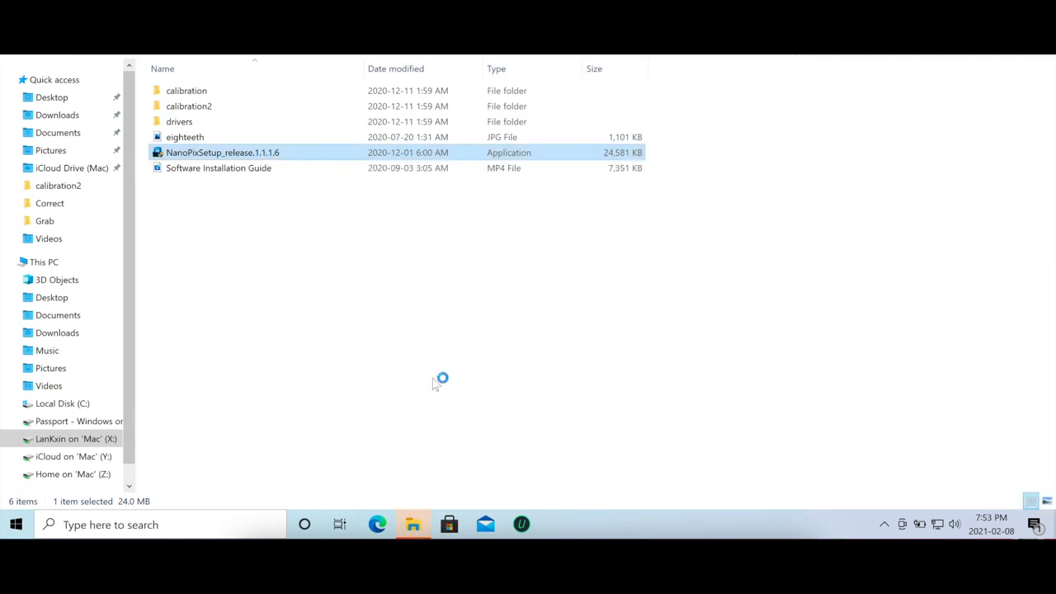
double_click(223, 152)
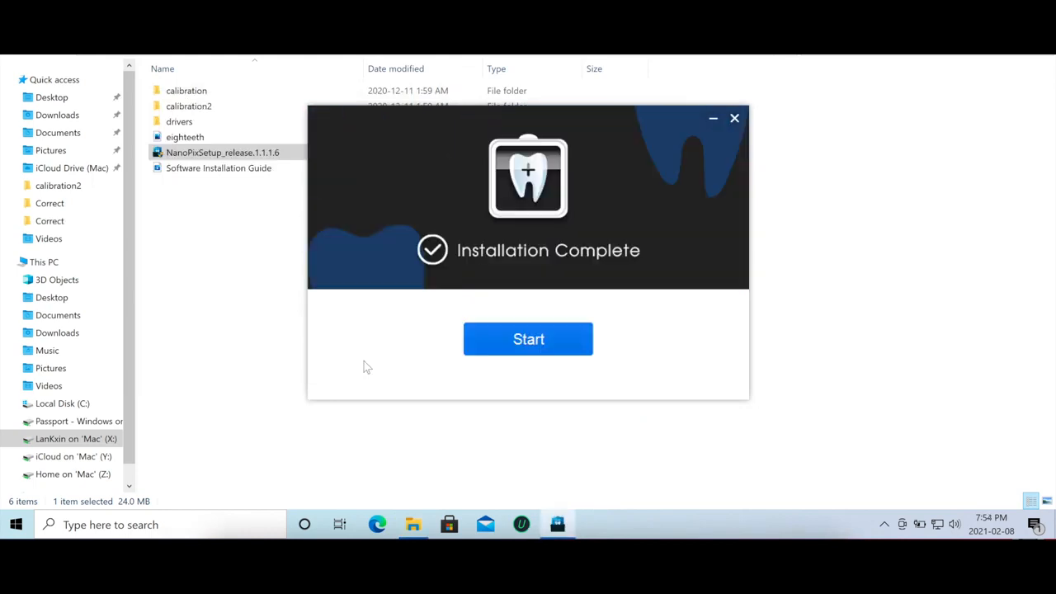
left_click(528, 340)
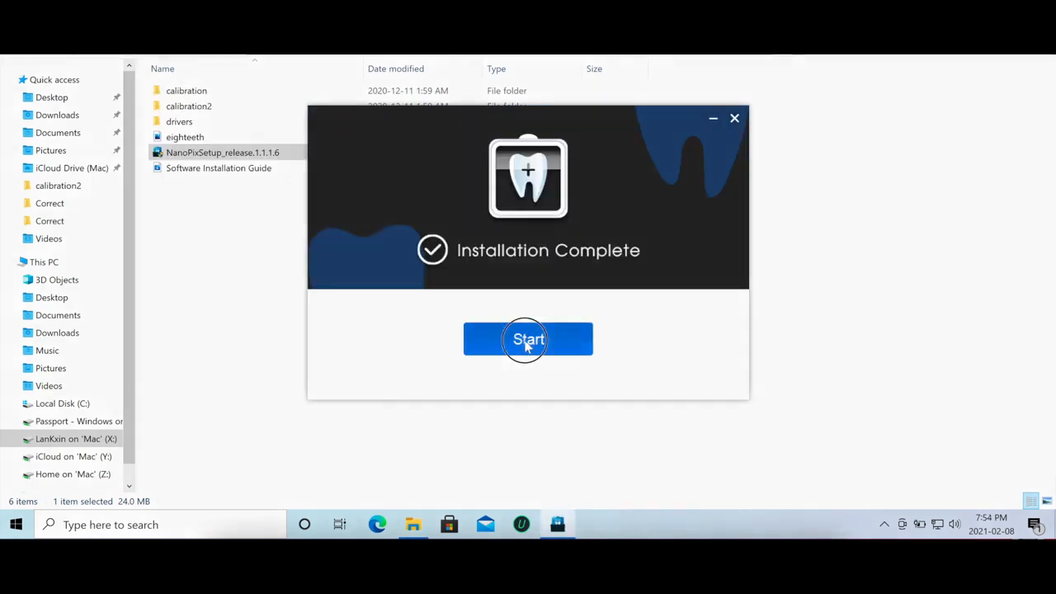
left_click(528, 340)
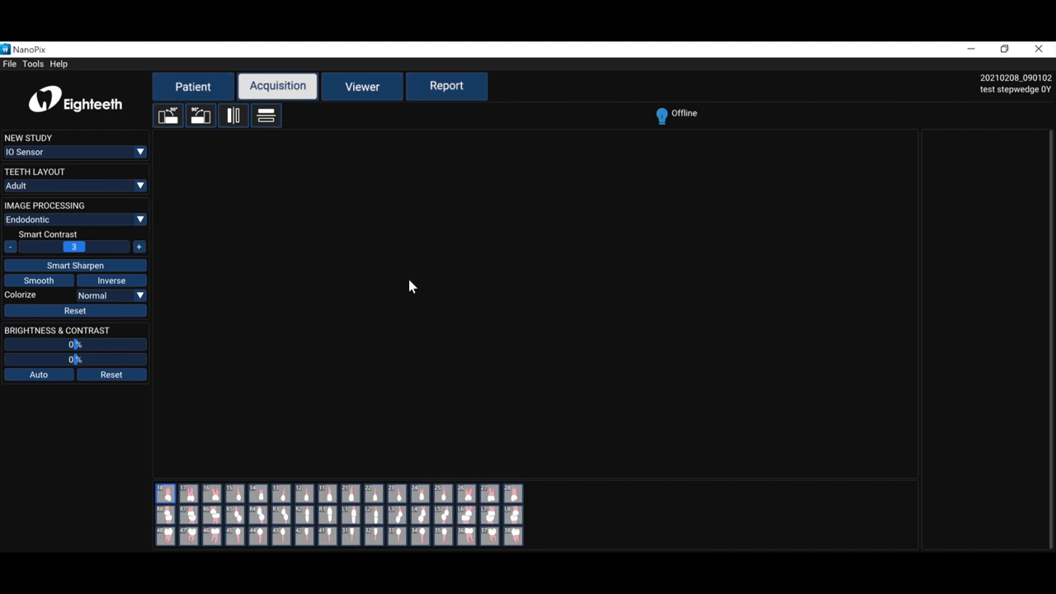
mouse_move(72, 94)
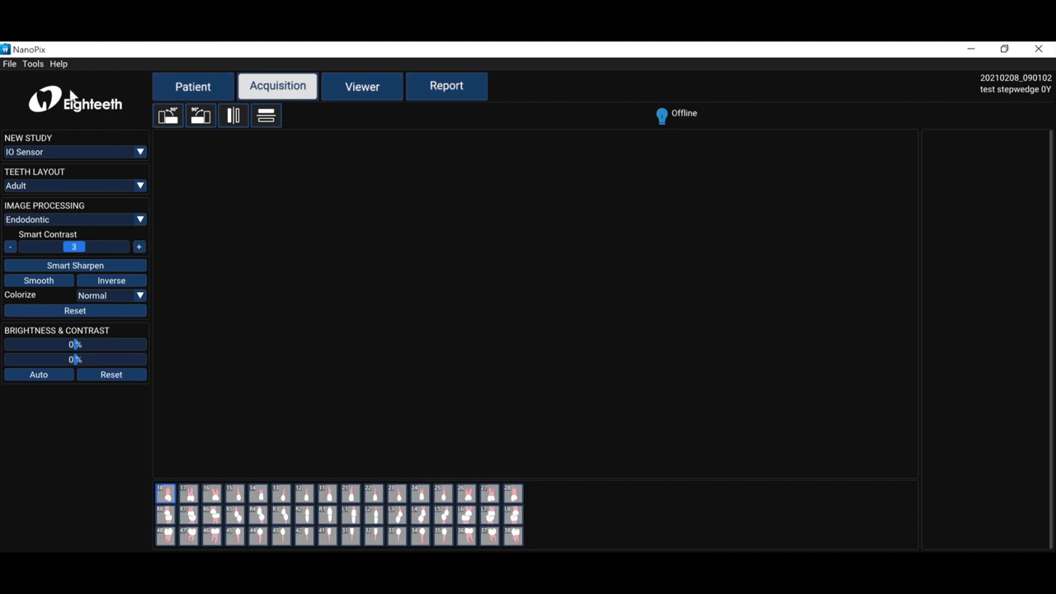
mouse_move(69, 94)
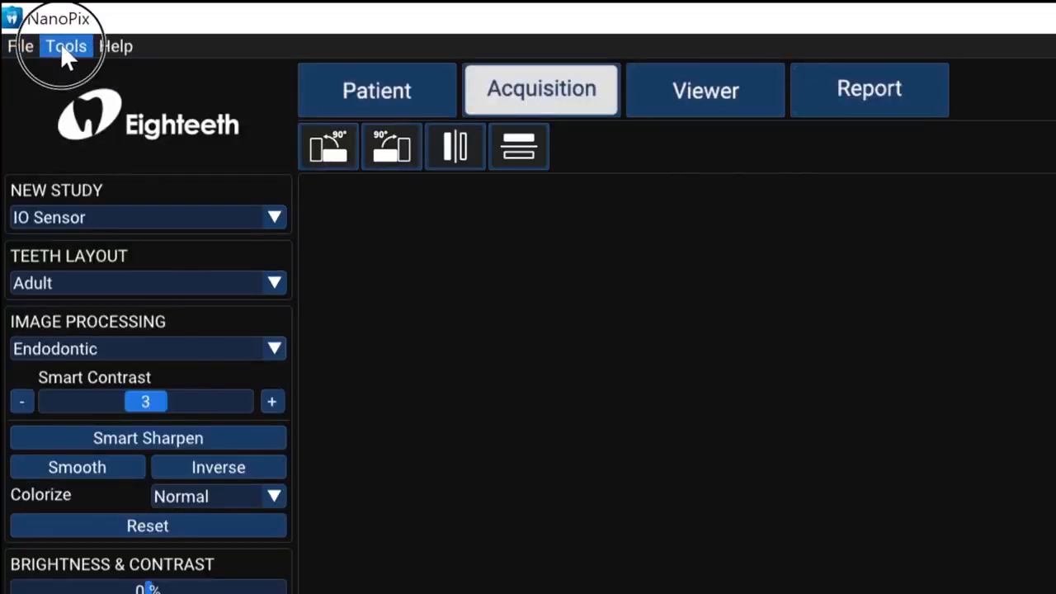
left_click(116, 46)
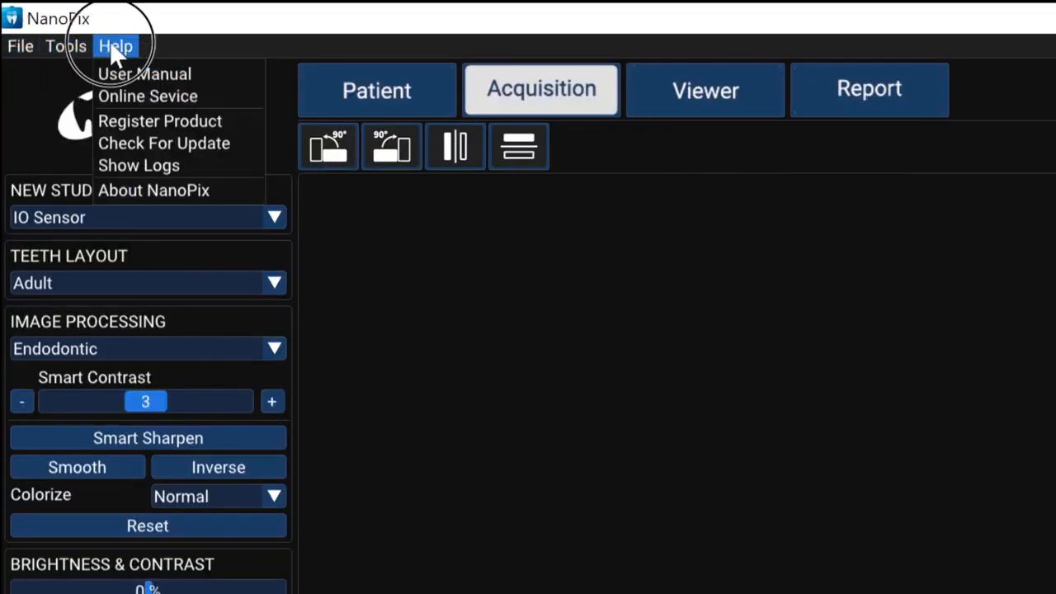
mouse_move(153, 190)
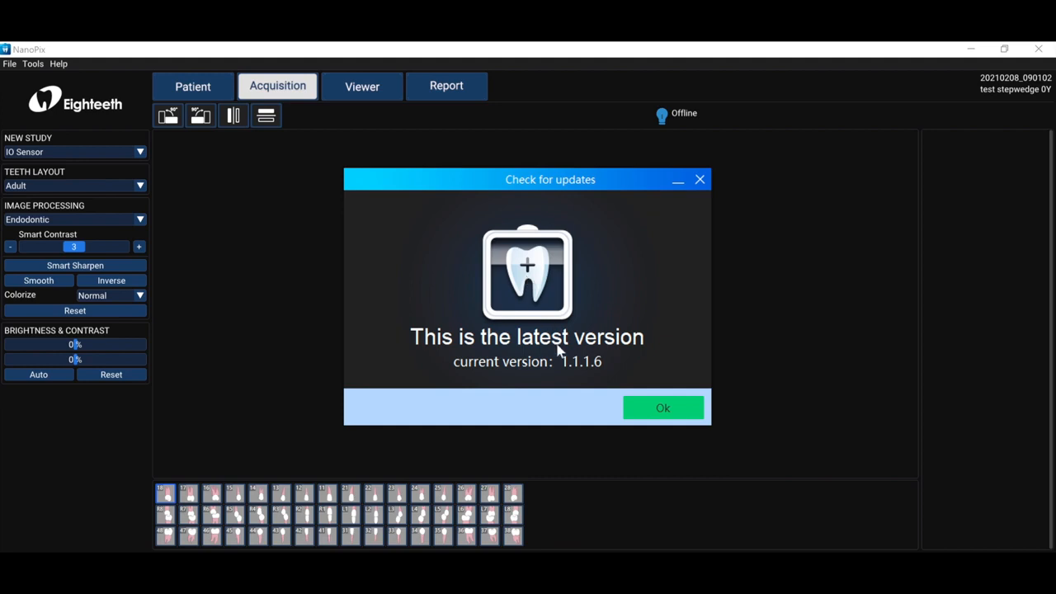
mouse_move(518, 366)
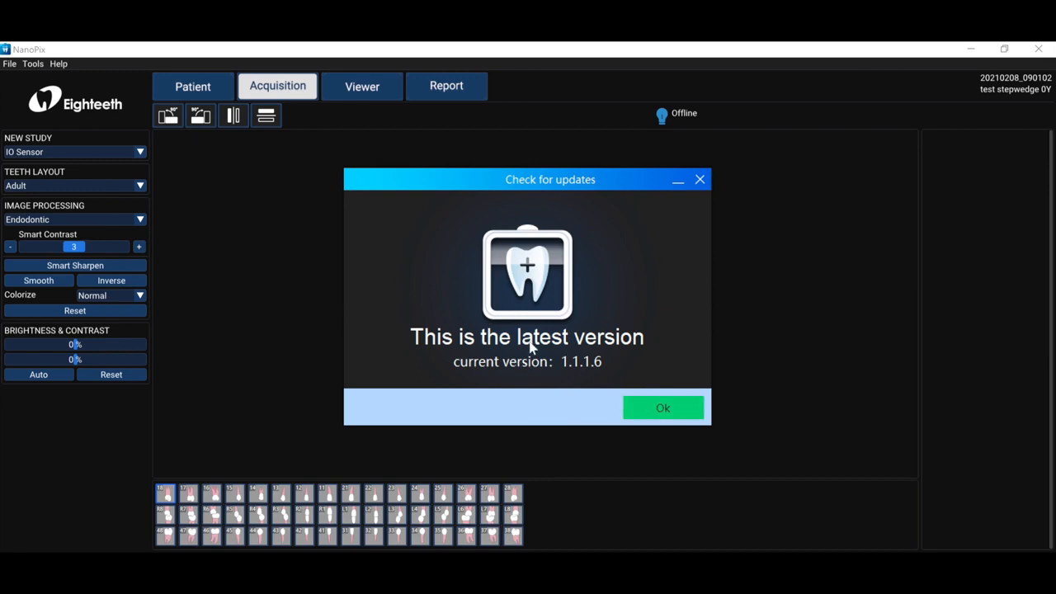
mouse_move(631, 366)
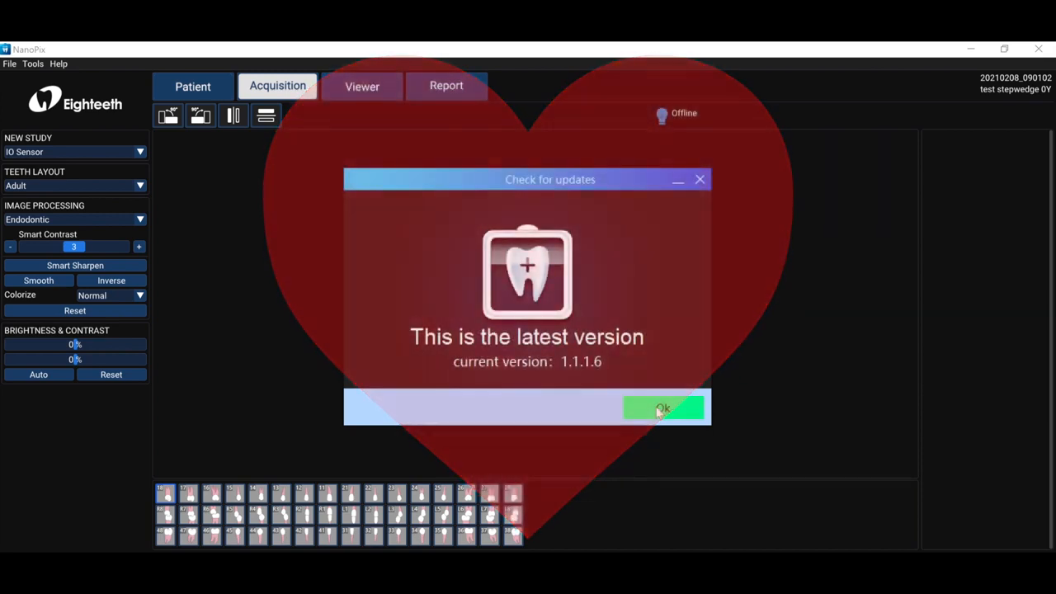
left_click(664, 410)
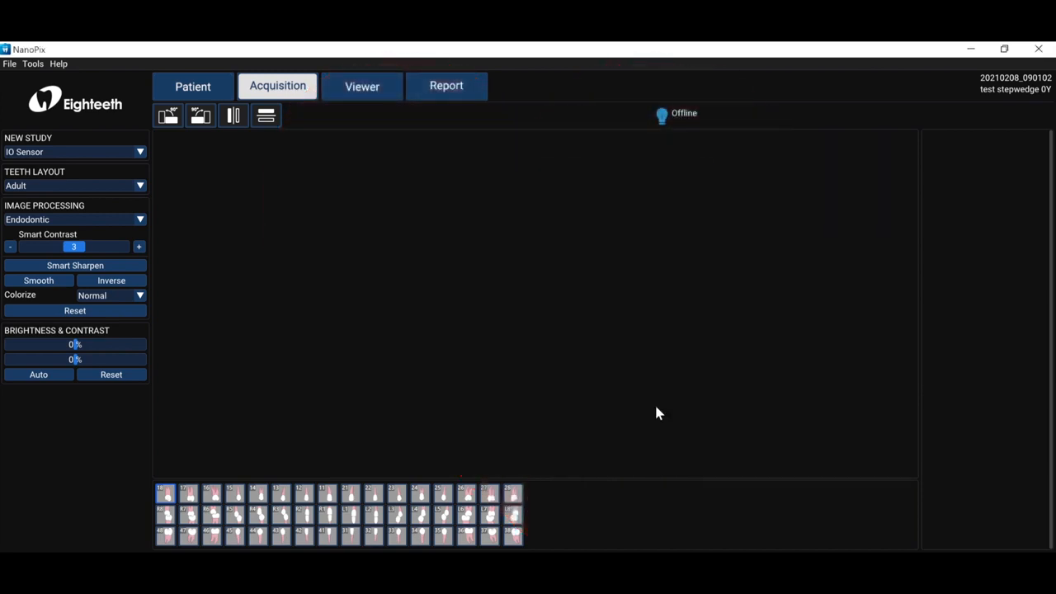
mouse_move(585, 305)
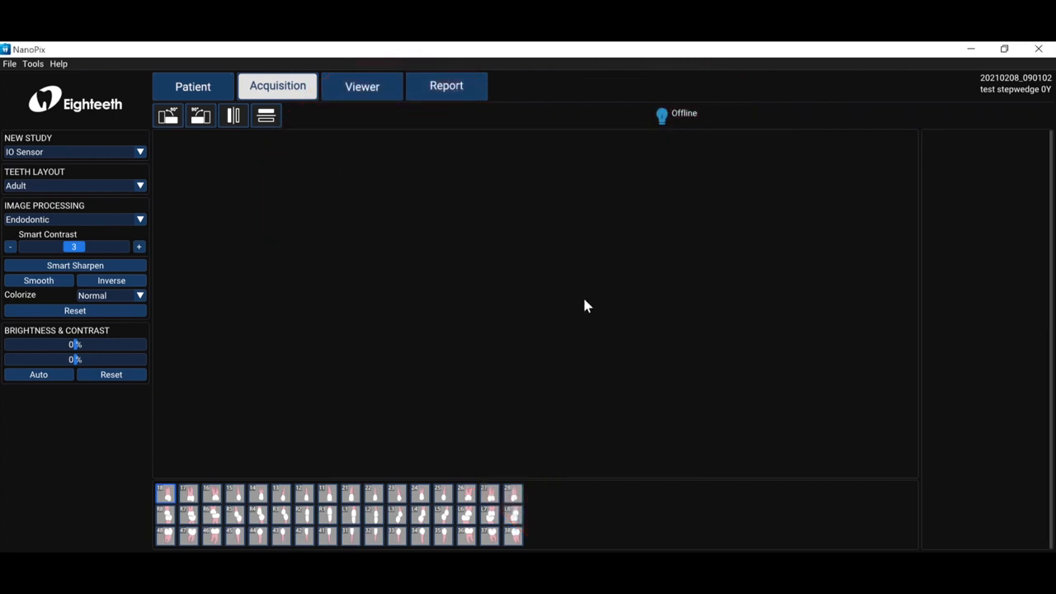
mouse_move(218, 158)
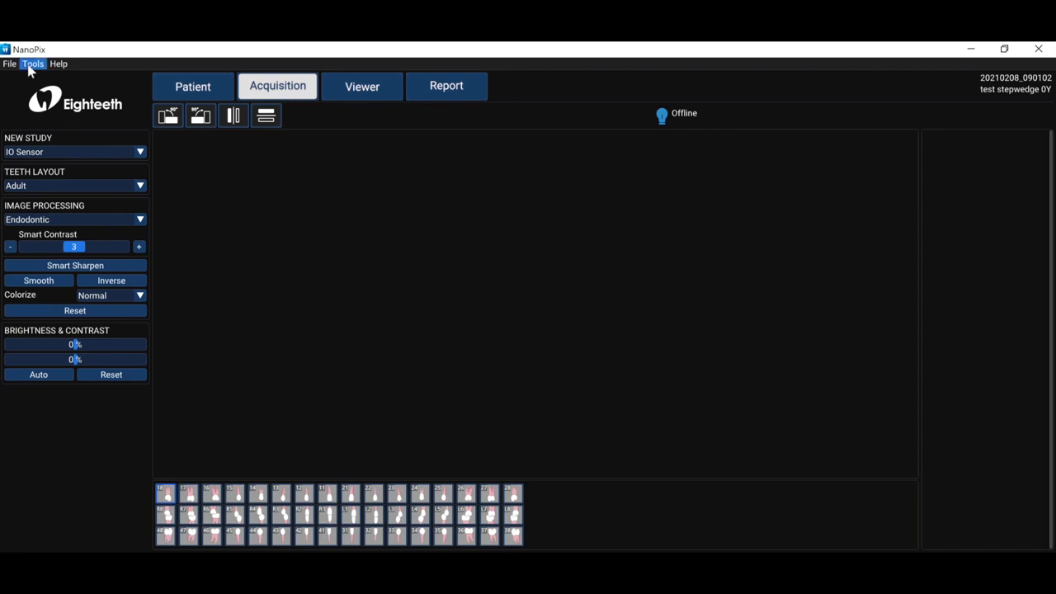
- Show the Tools menu with its Settings entry
left_click(33, 63)
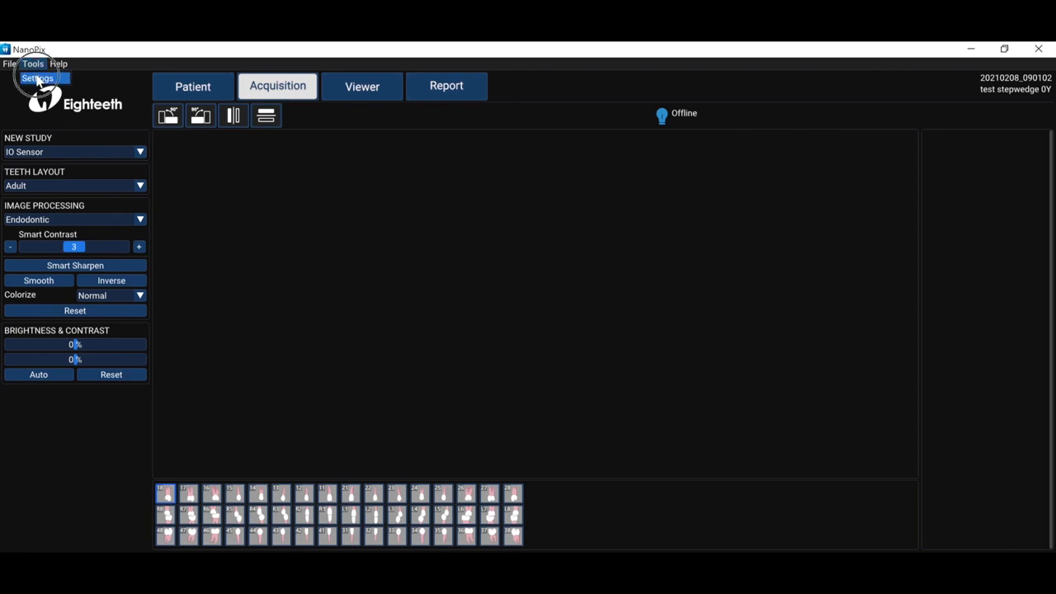
- Open NanoPix Settings and view the Patient page with chart numbering and name display options
left_click(38, 78)
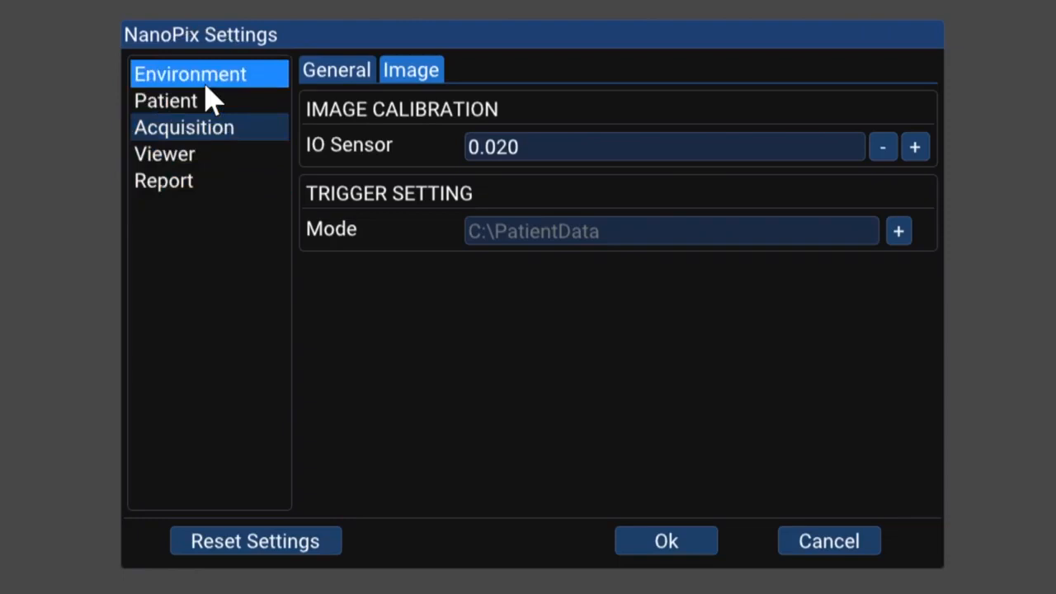
left_click(337, 69)
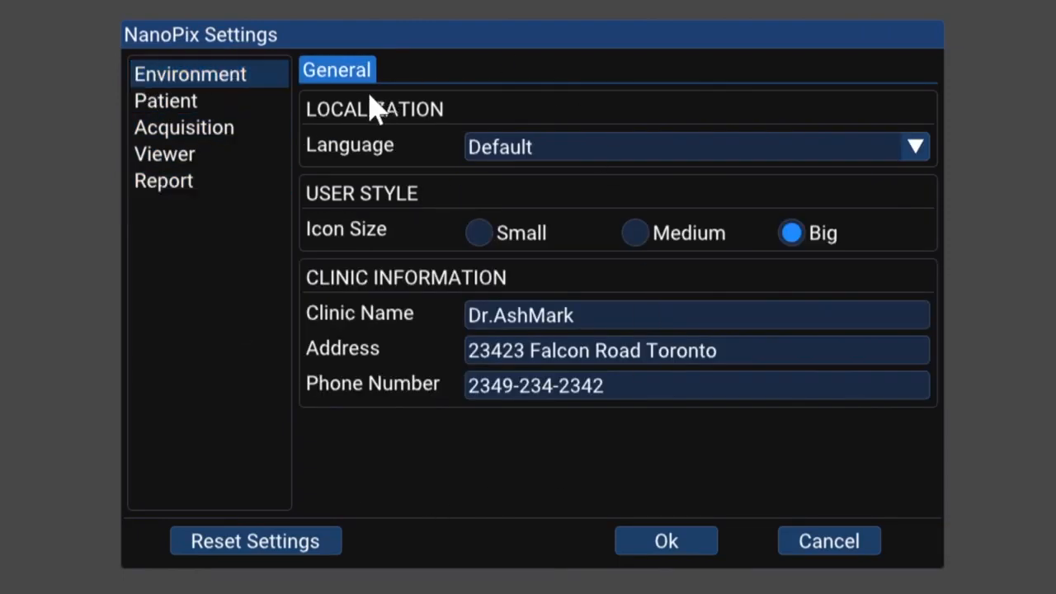
mouse_move(561, 312)
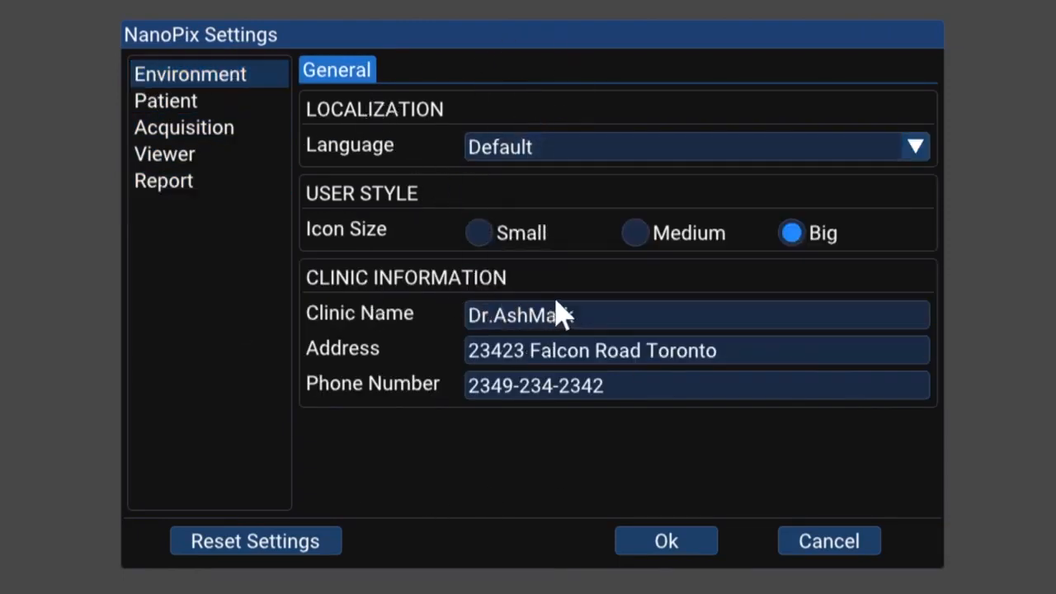
left_click(165, 101)
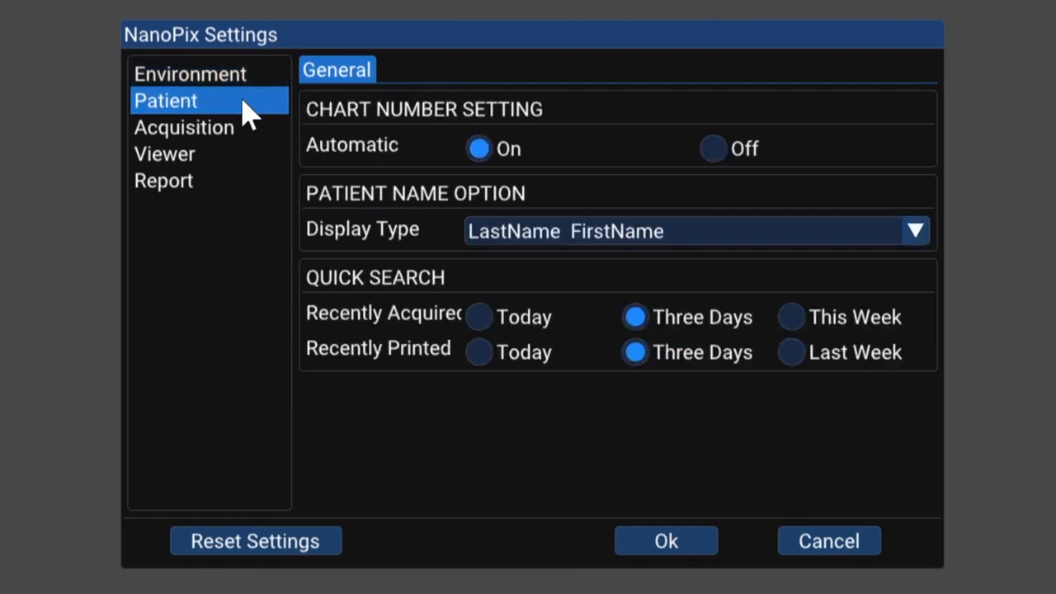
mouse_move(445, 194)
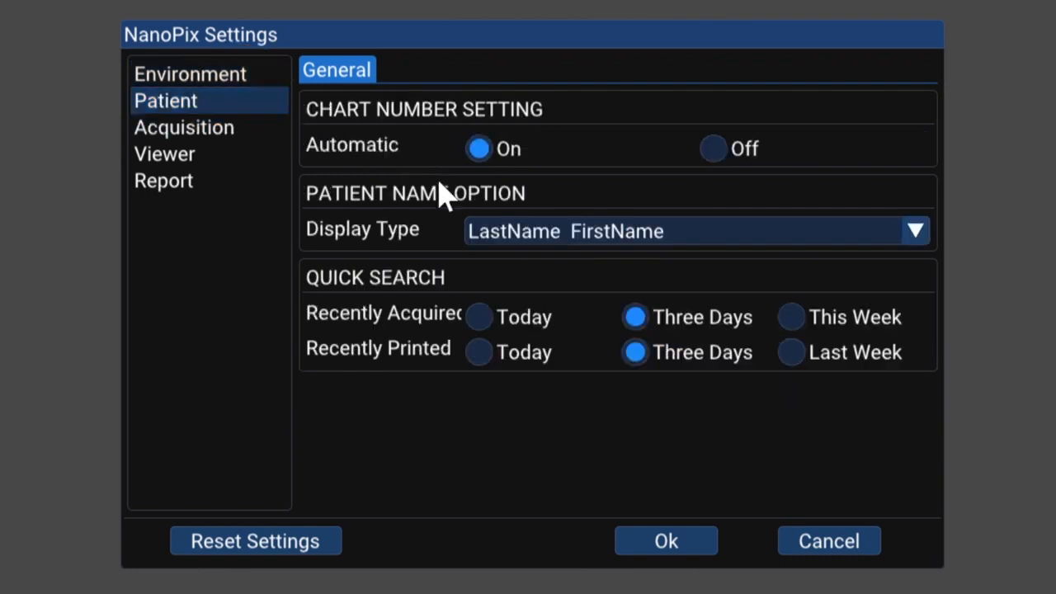
mouse_move(495, 264)
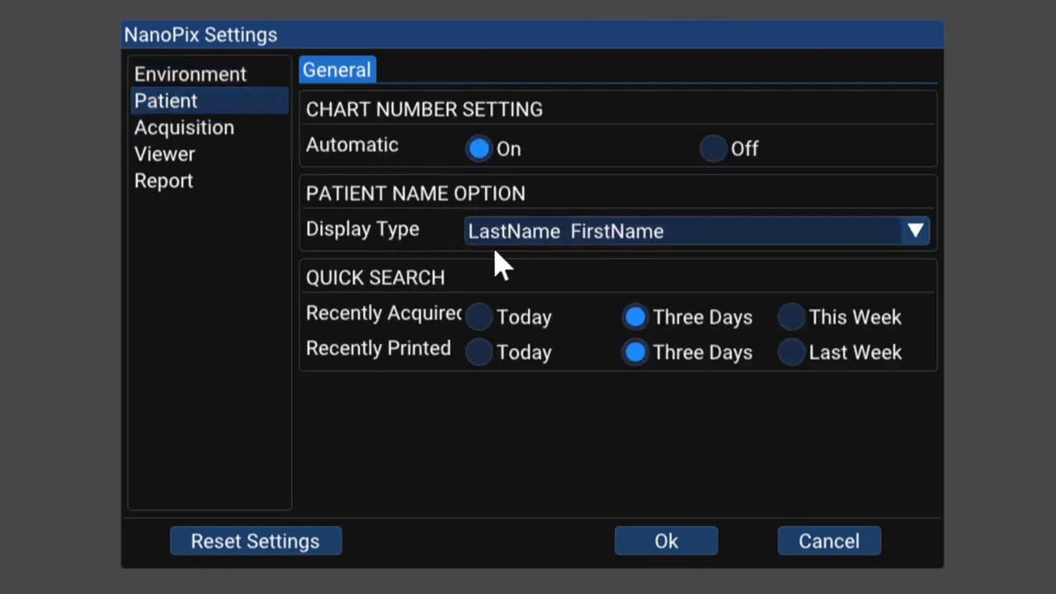
- Show the Acquisition page with AC trigger mode, Endodontic preference and Adult teeth layout
left_click(183, 127)
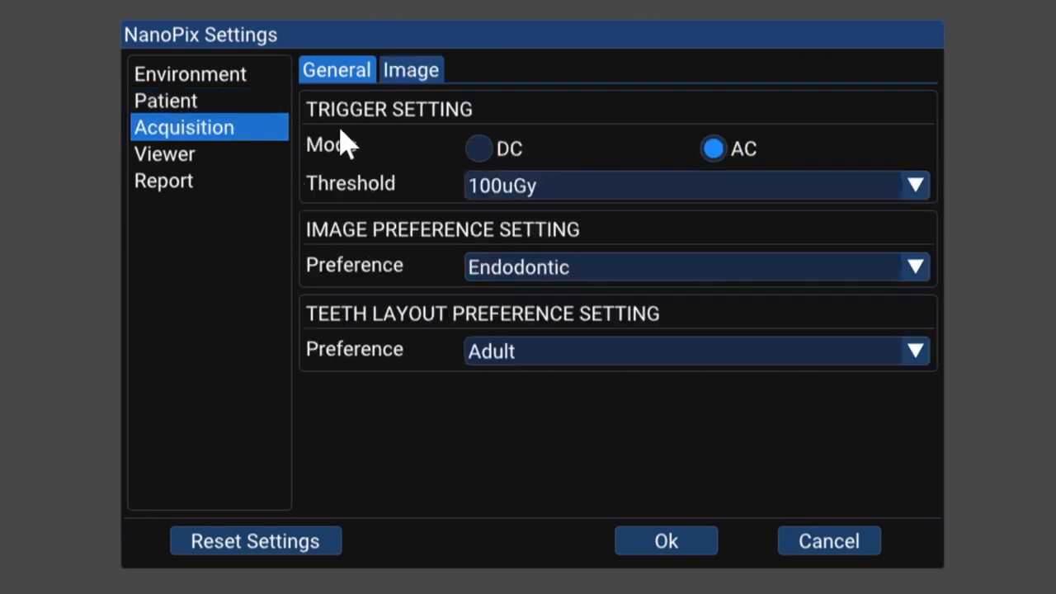
mouse_move(759, 333)
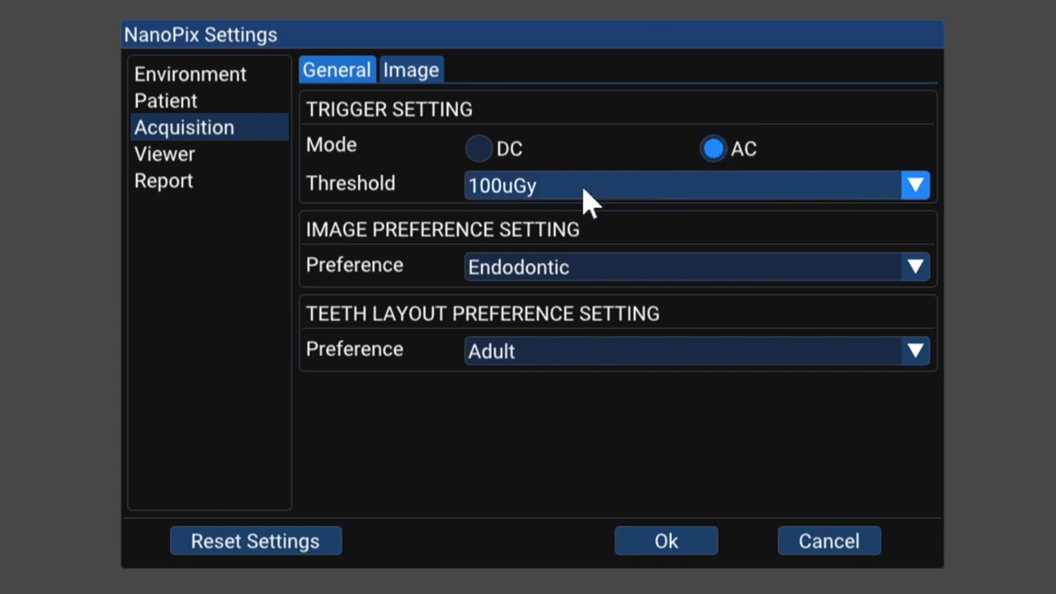
mouse_move(518, 205)
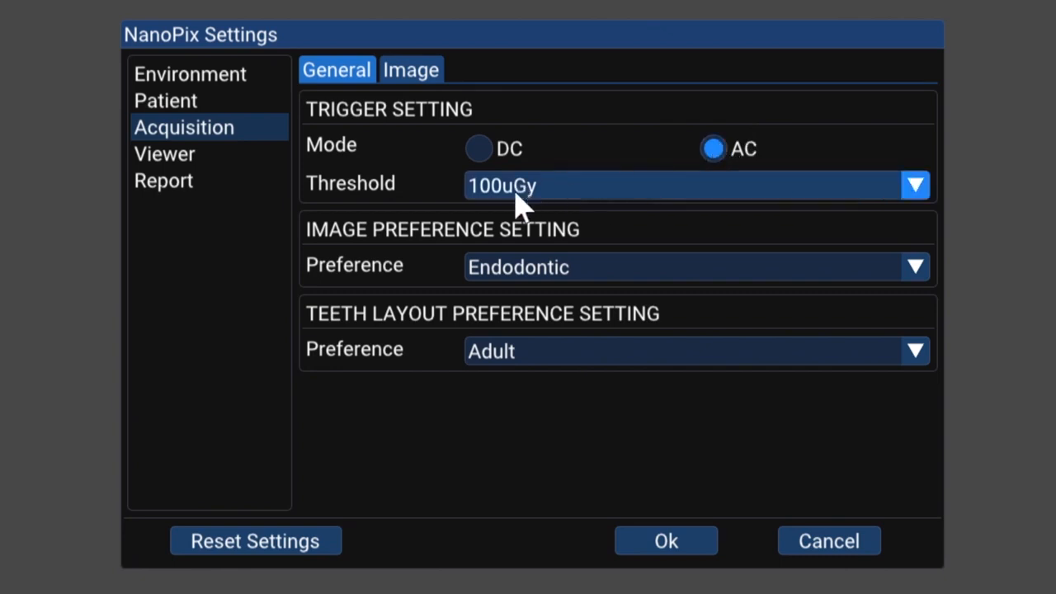
- Browse the Viewer settings pages for tools and memo presets, then return to the general page
left_click(165, 154)
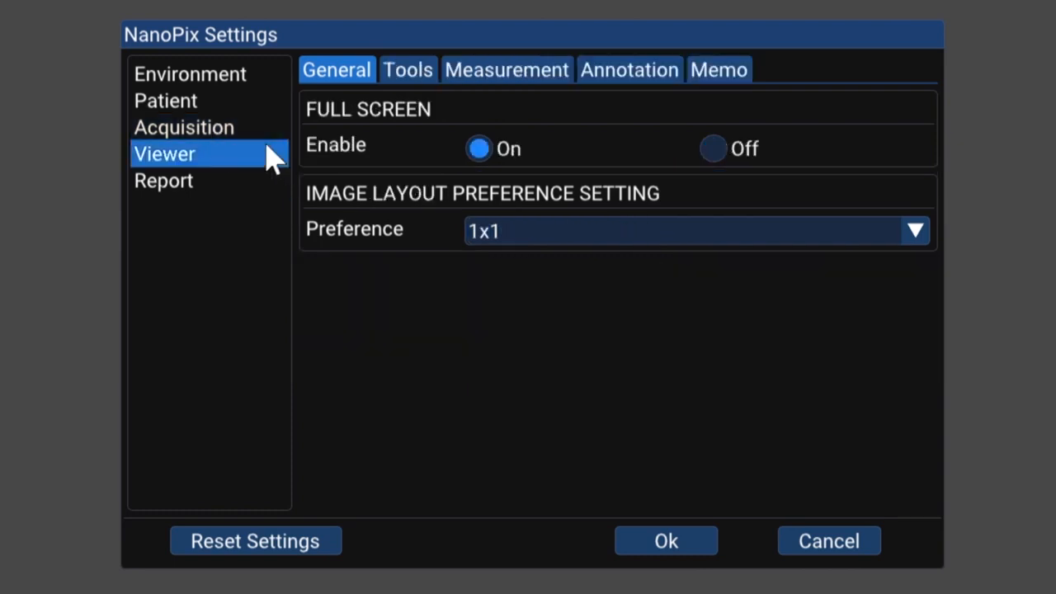
mouse_move(506, 70)
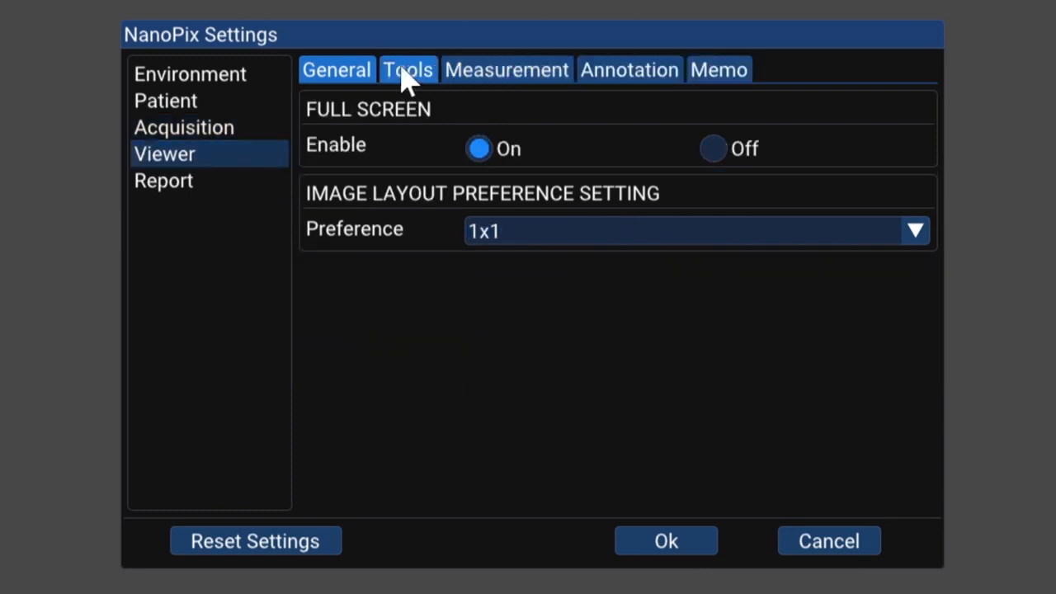
left_click(407, 70)
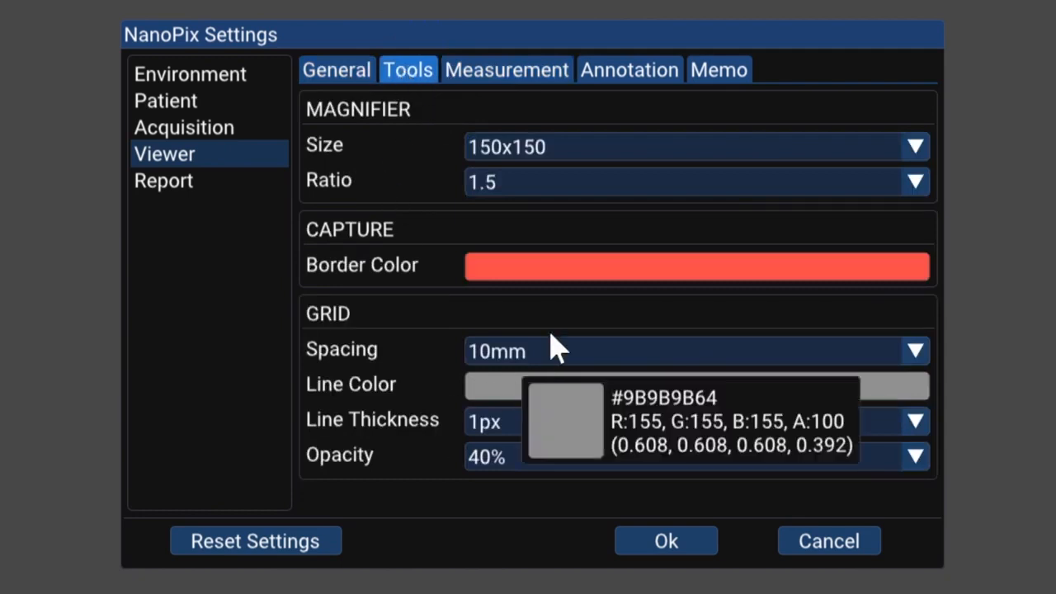
left_click(505, 69)
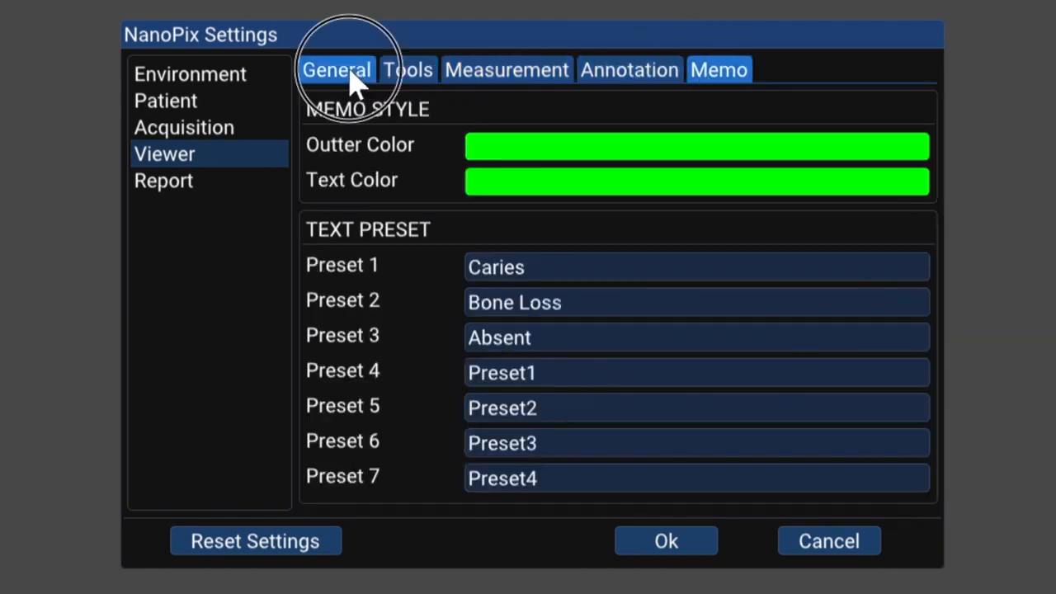
left_click(163, 179)
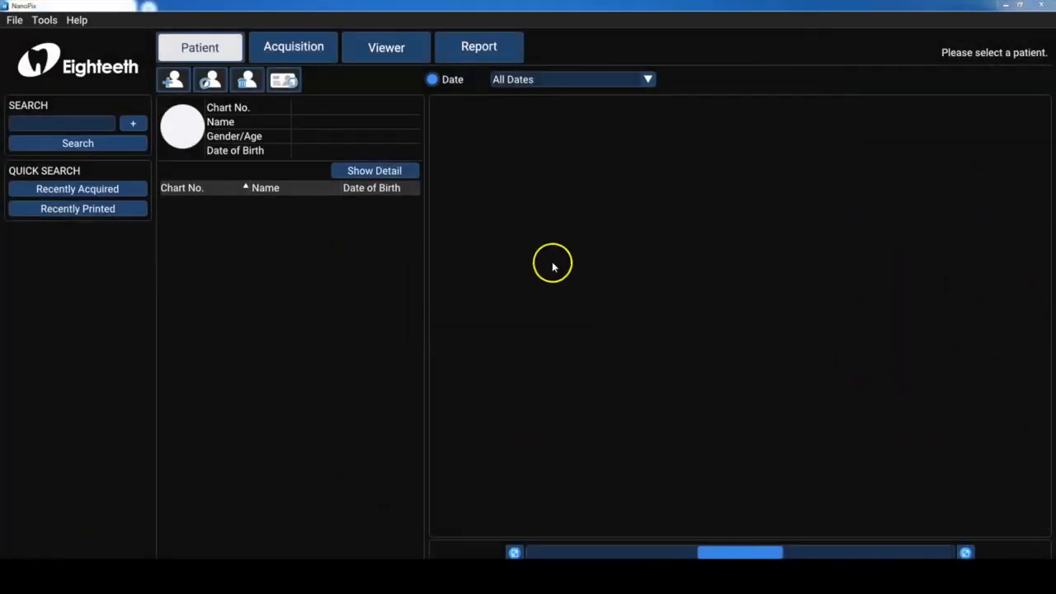
mouse_move(334, 287)
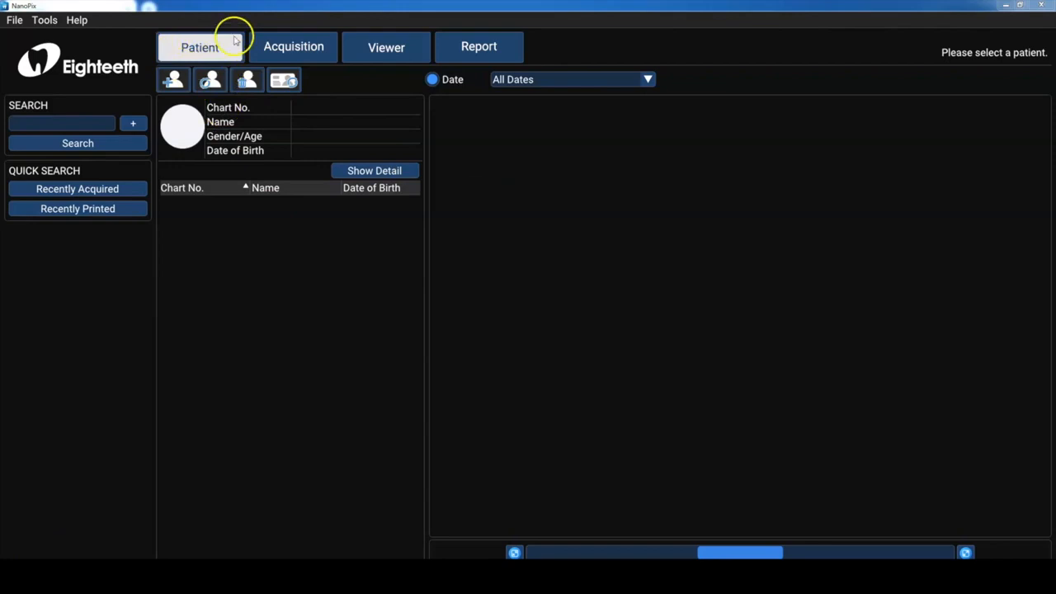
mouse_move(475, 328)
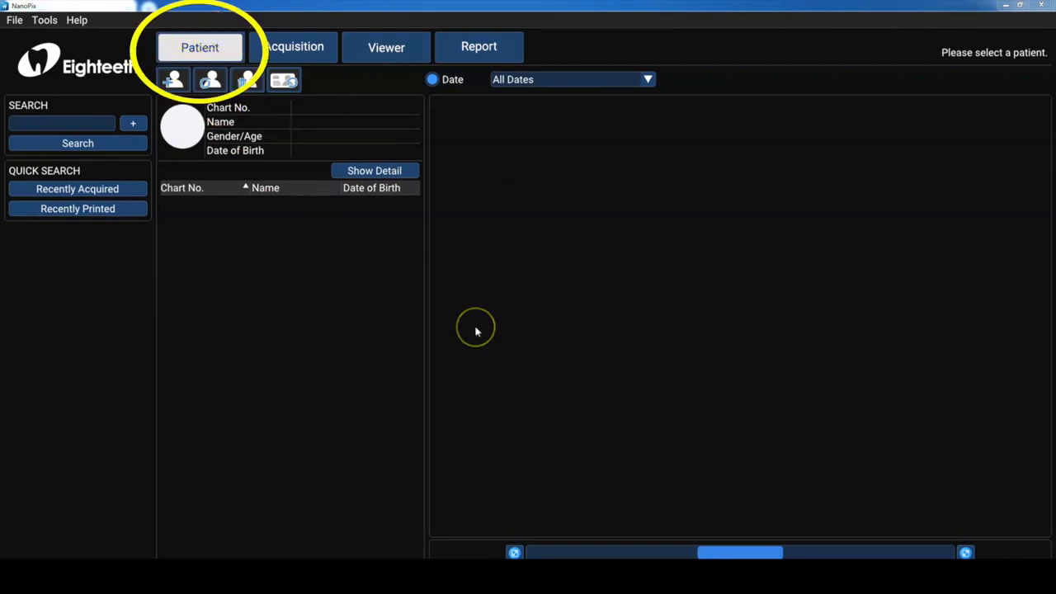
left_click(173, 79)
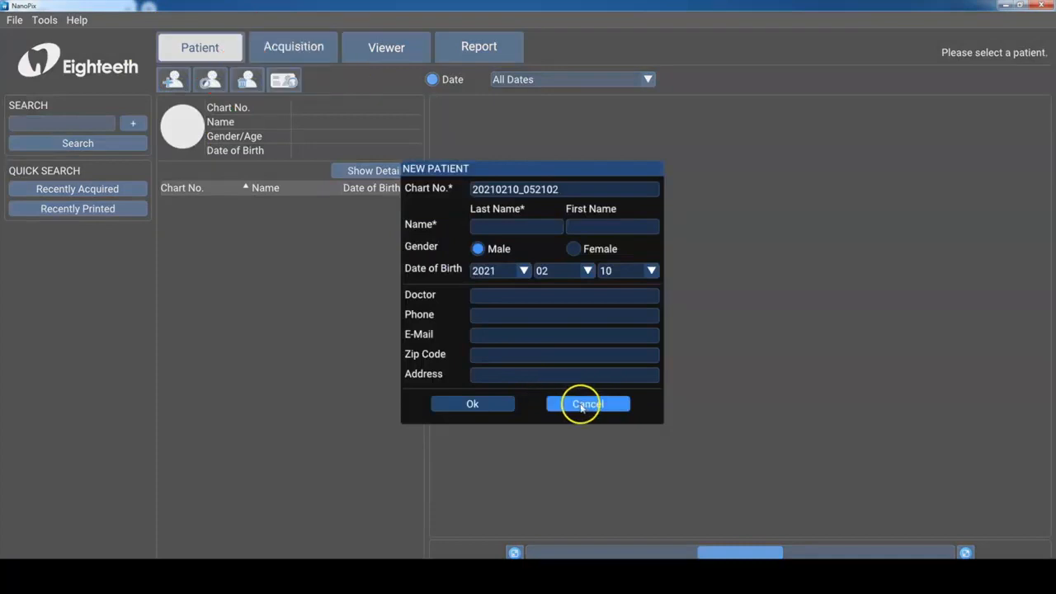
left_click(587, 403)
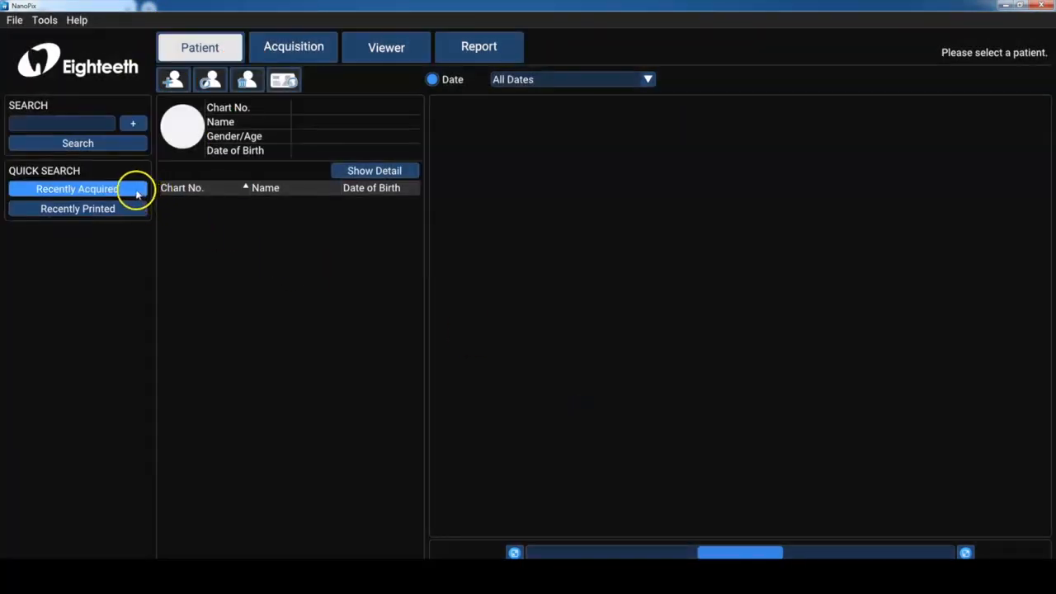
left_click(75, 189)
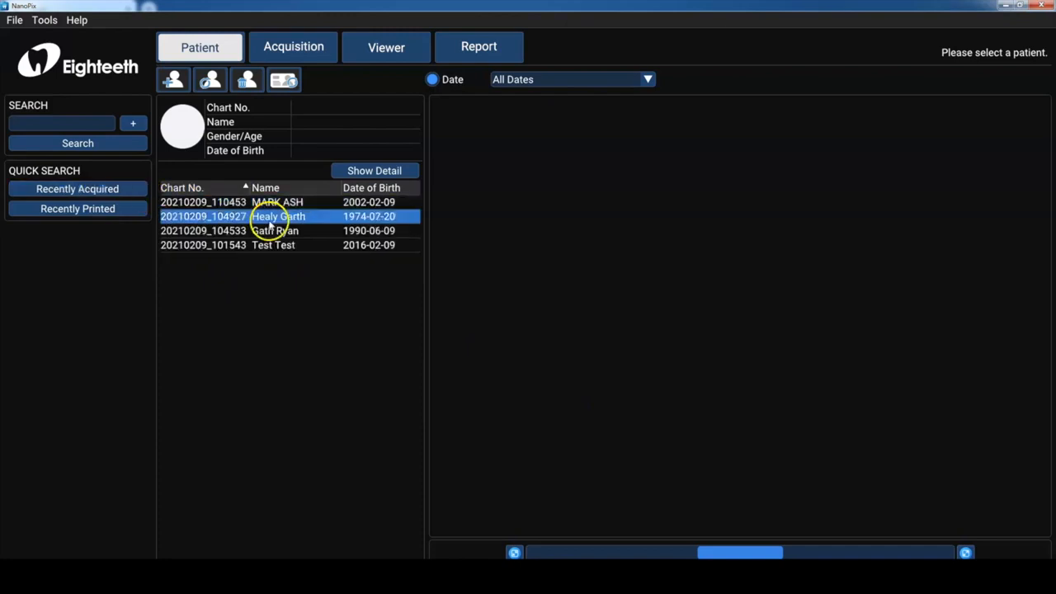
left_click(273, 244)
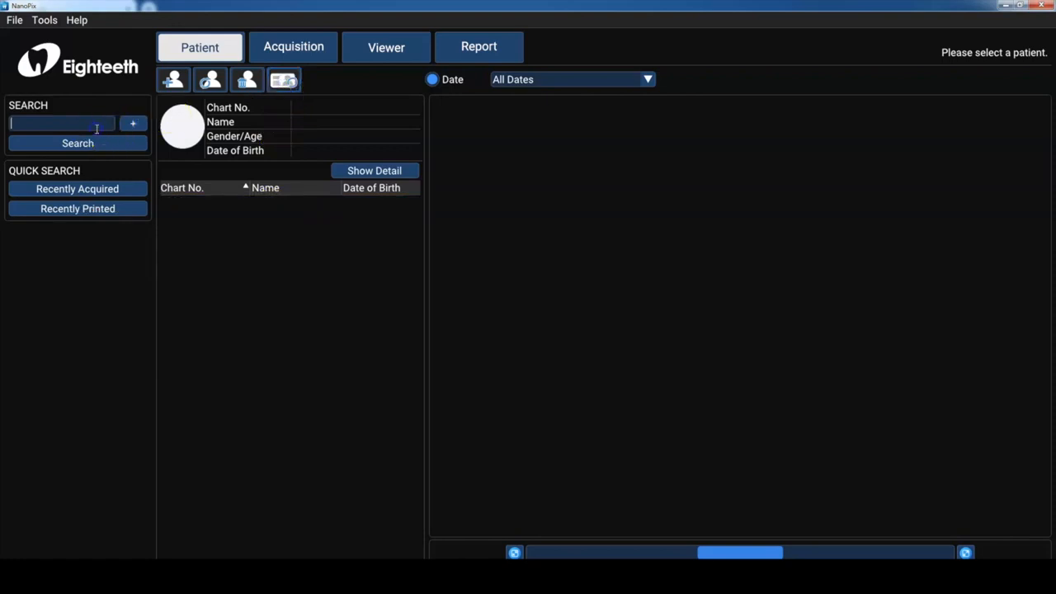
type("MARK")
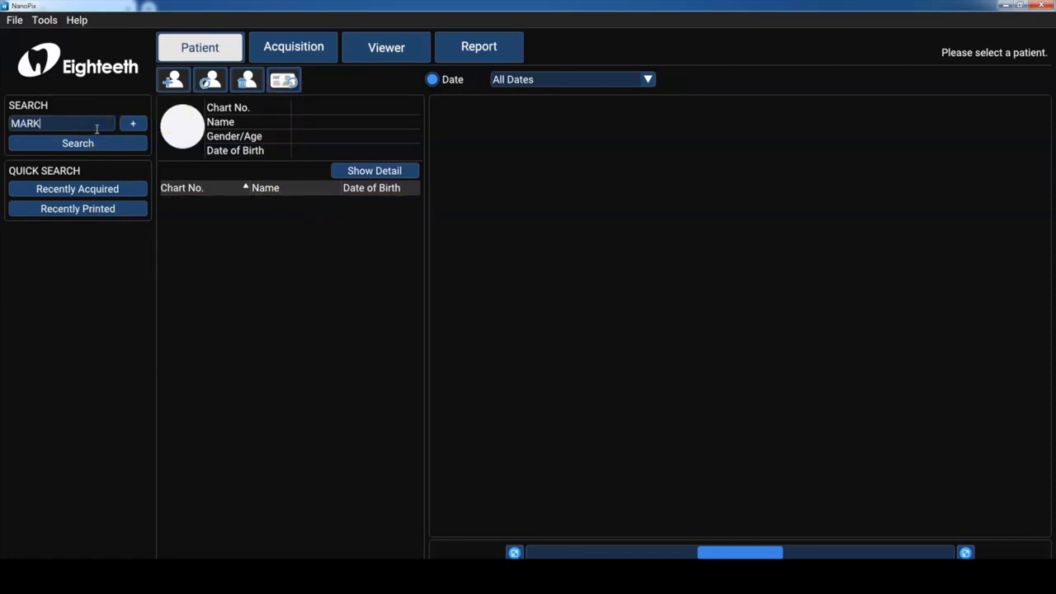
left_click(77, 142)
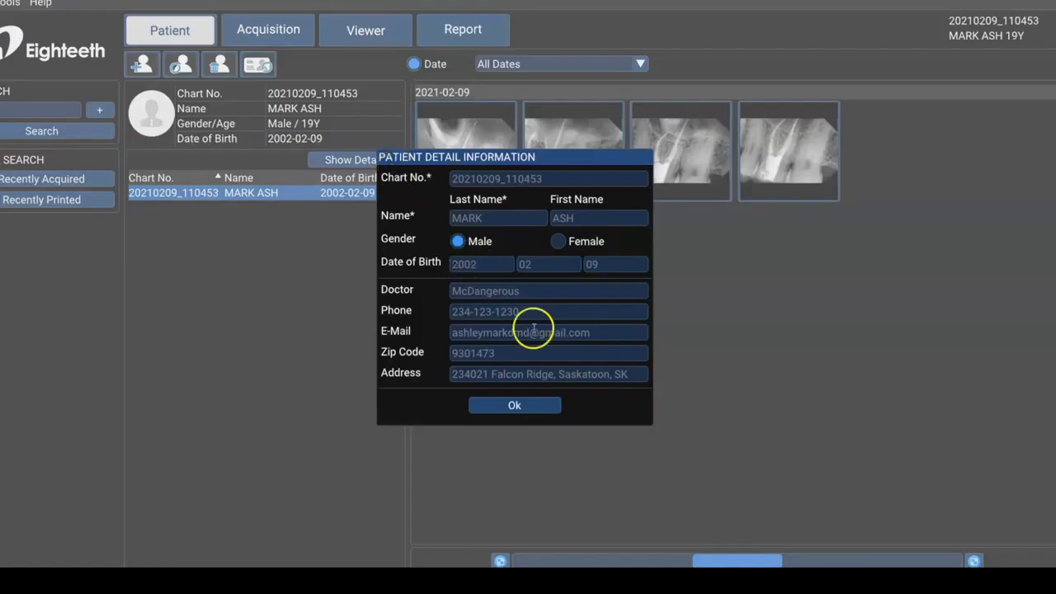
left_click(515, 406)
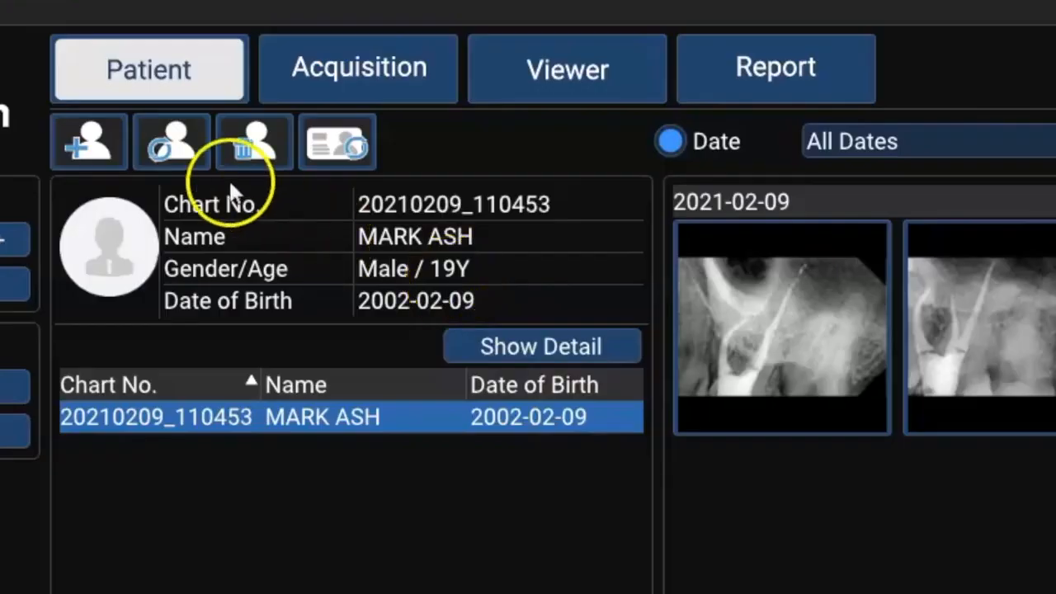
left_click(172, 142)
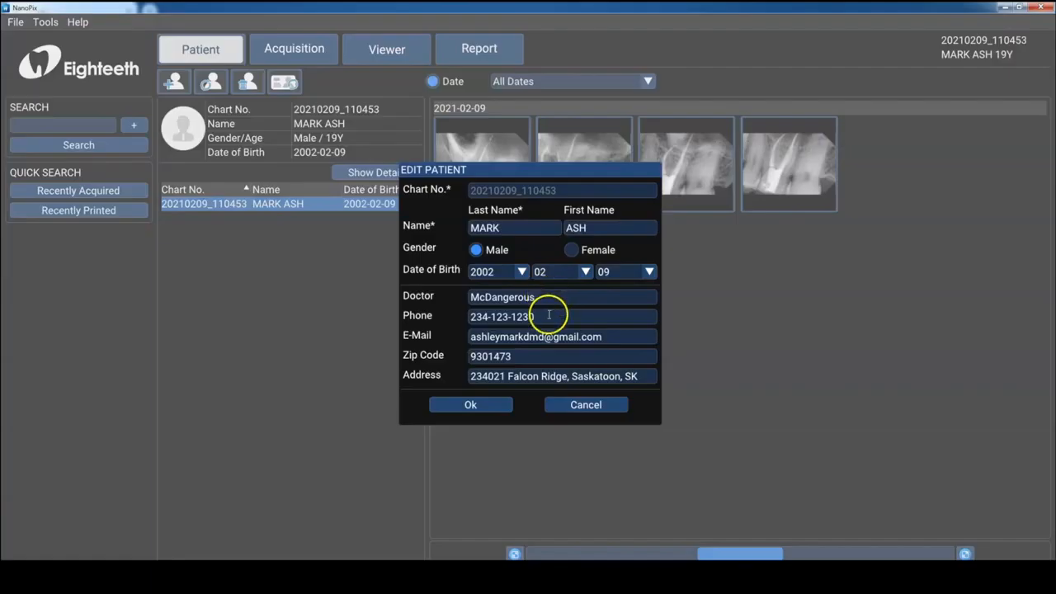
type("9")
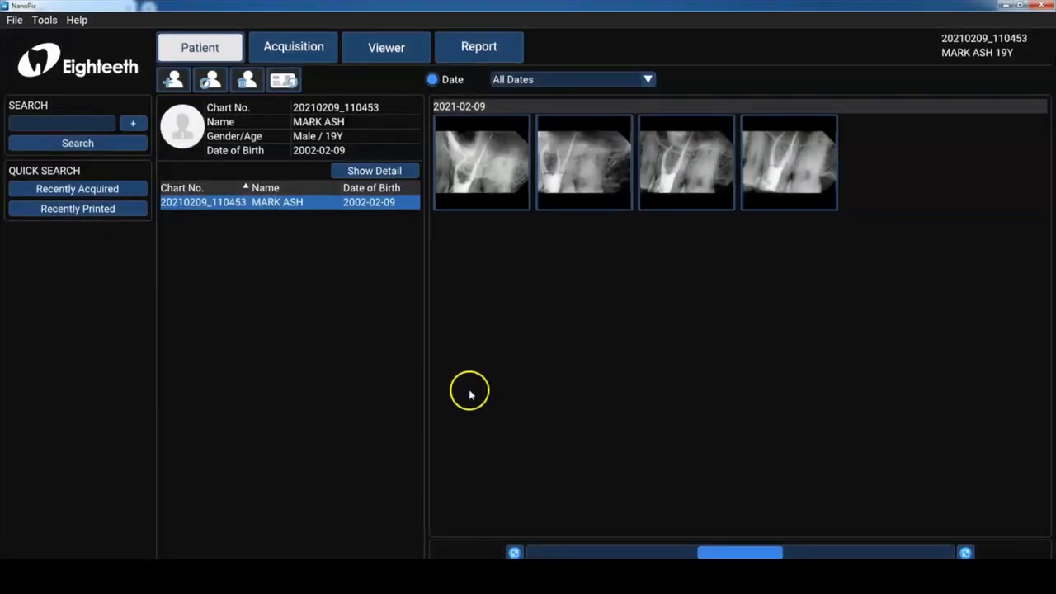
left_click(482, 163)
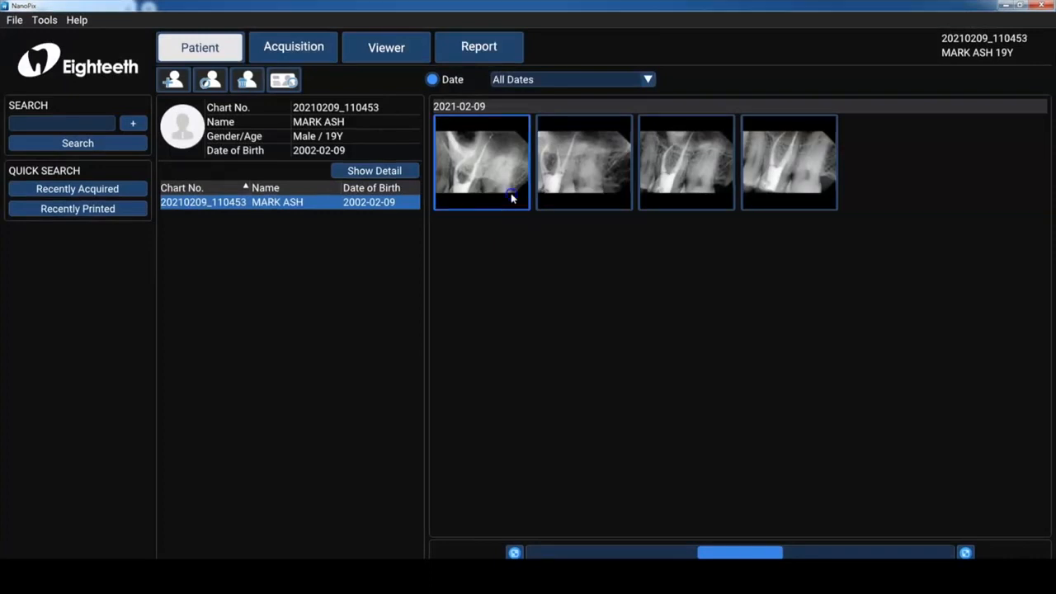
double_click(482, 162)
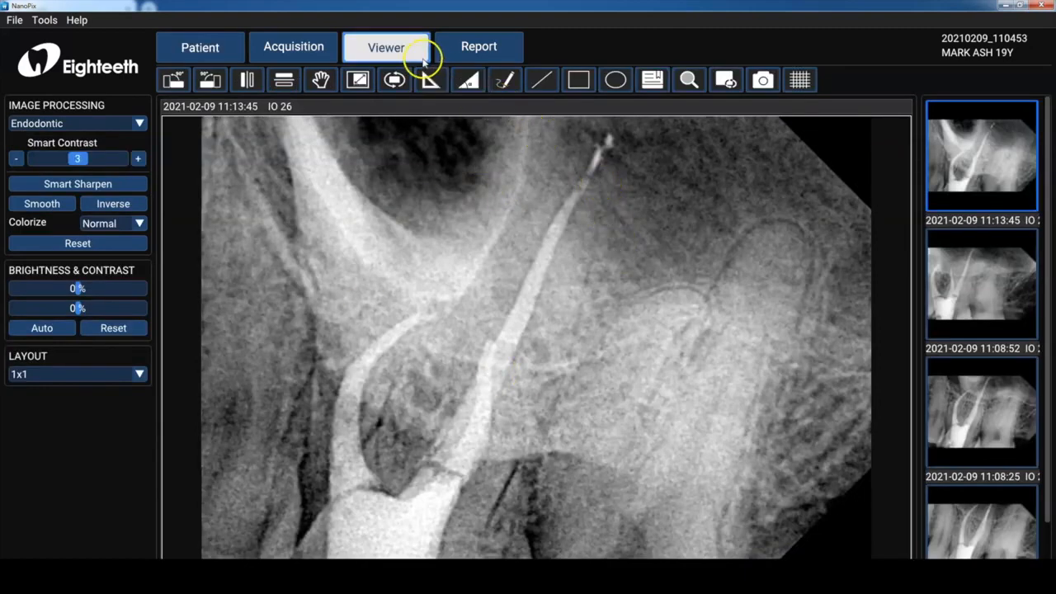
left_click(200, 46)
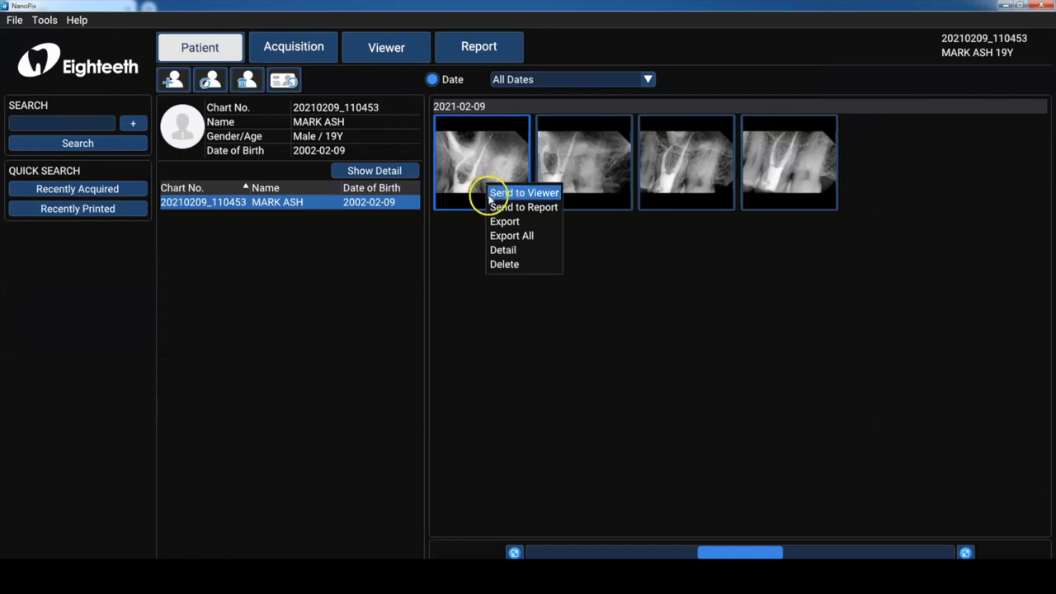
left_click(505, 221)
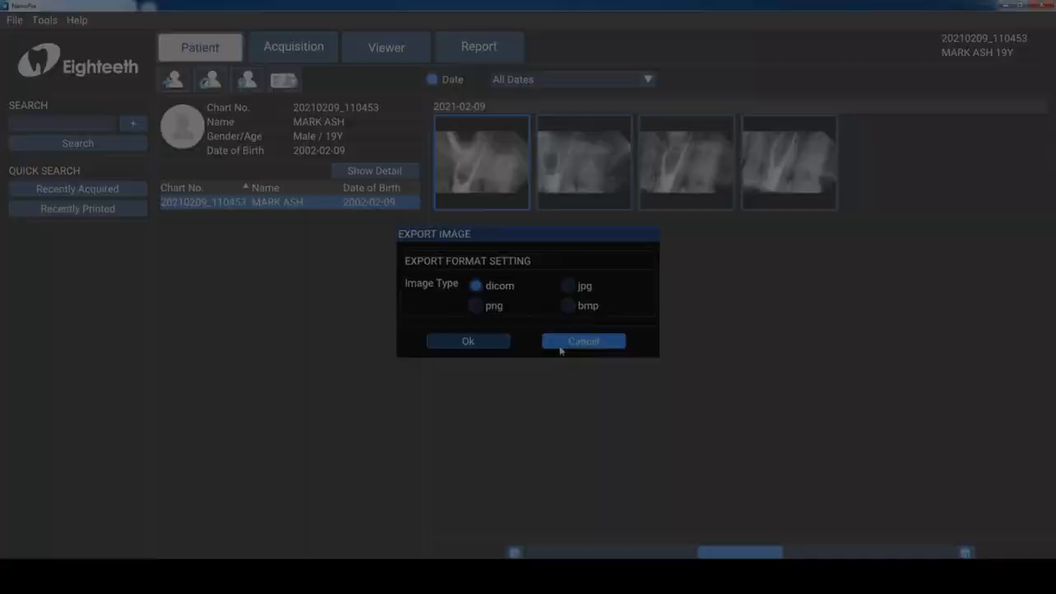
left_click(582, 340)
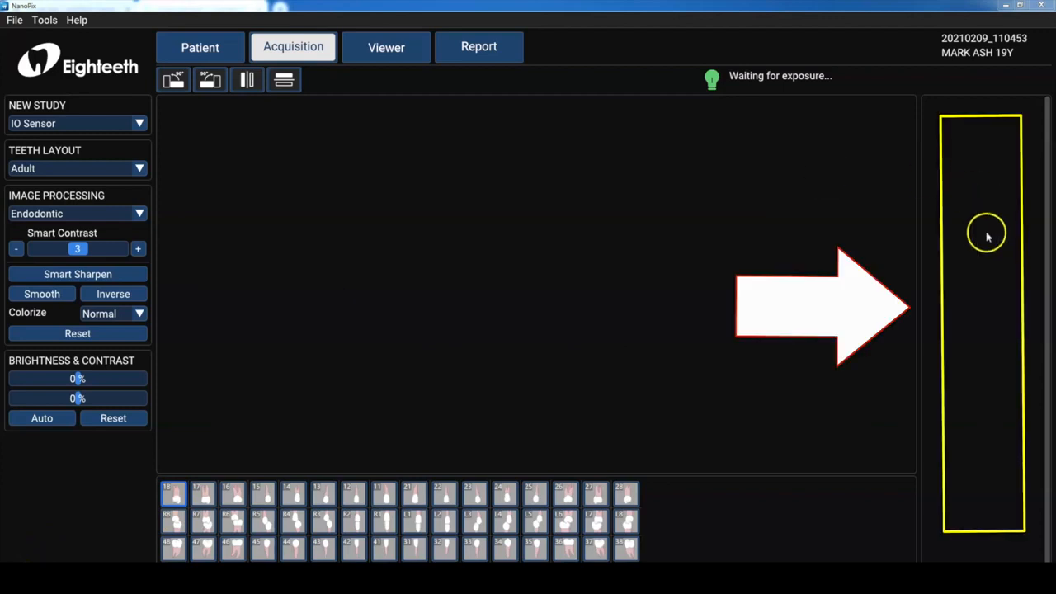
mouse_move(470, 241)
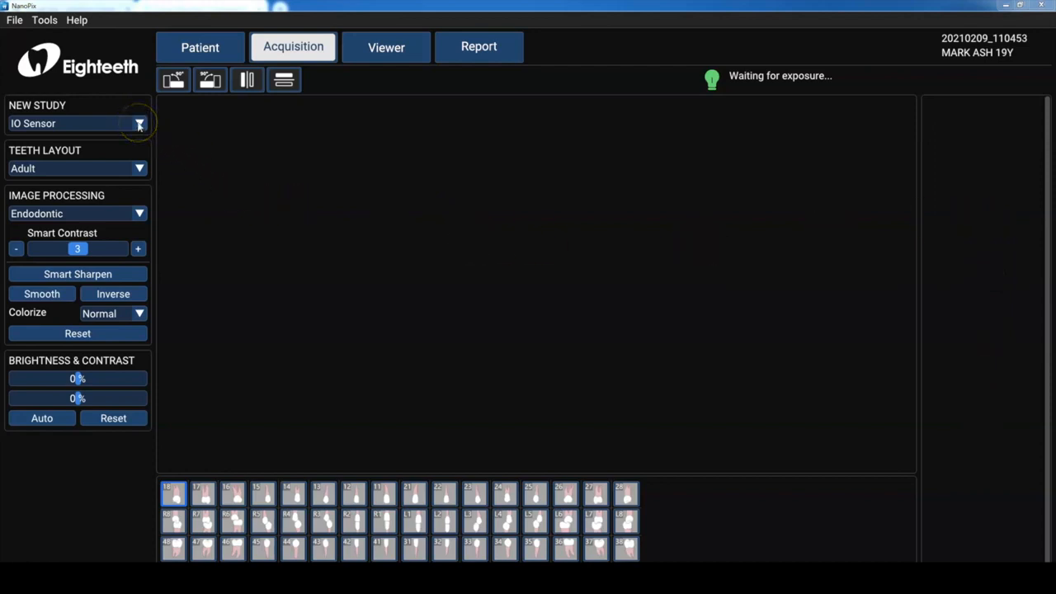
left_click(139, 122)
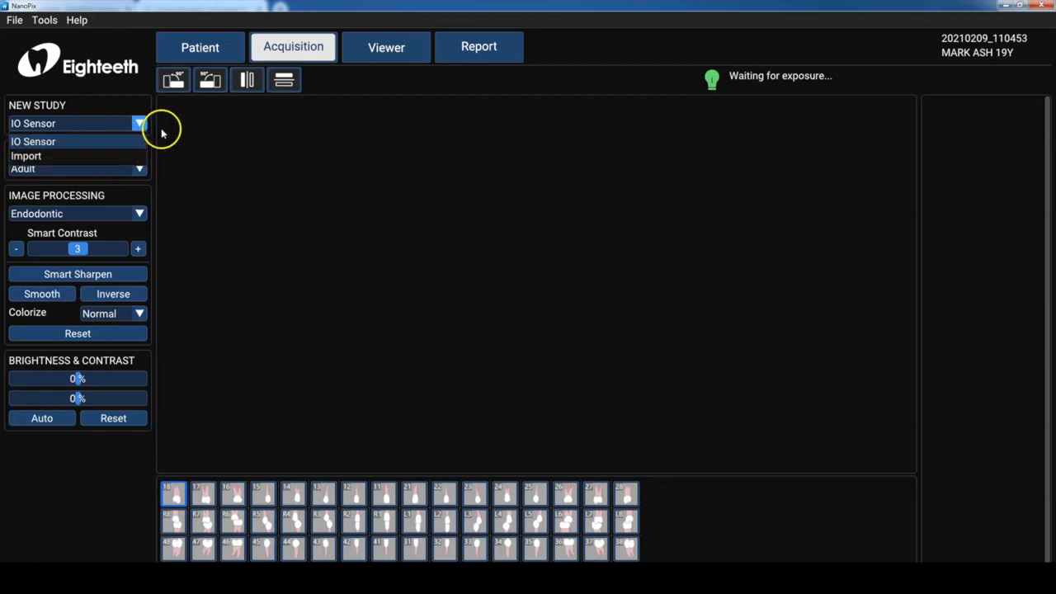
left_click(139, 168)
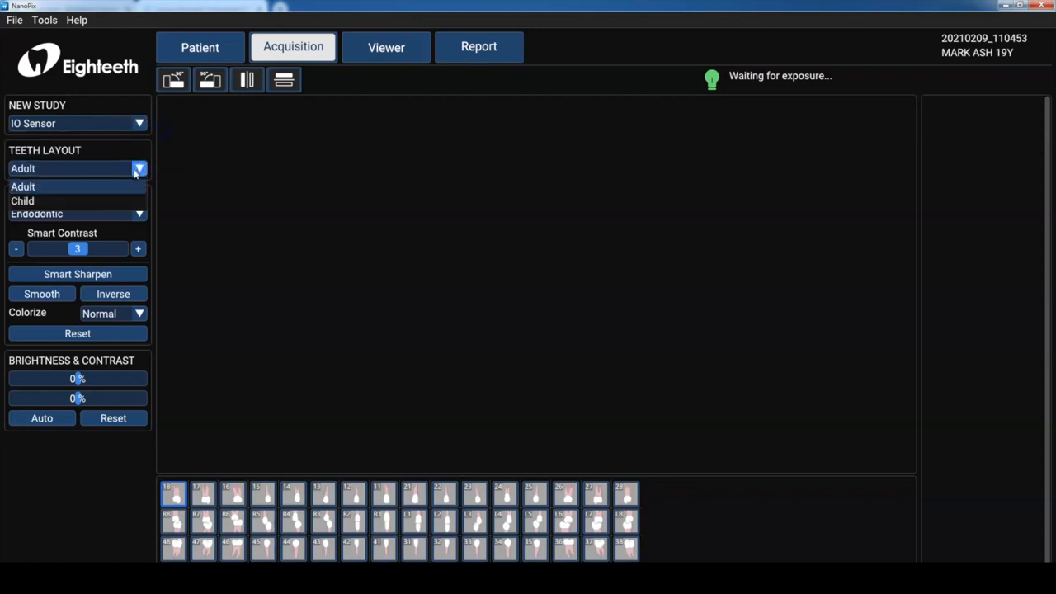
left_click(23, 202)
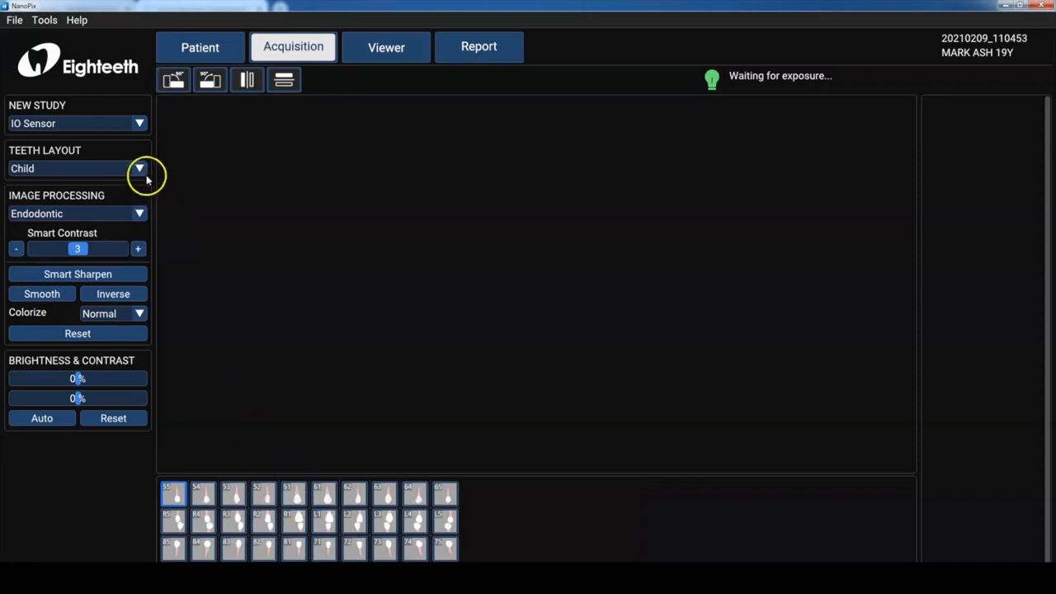
left_click(139, 168)
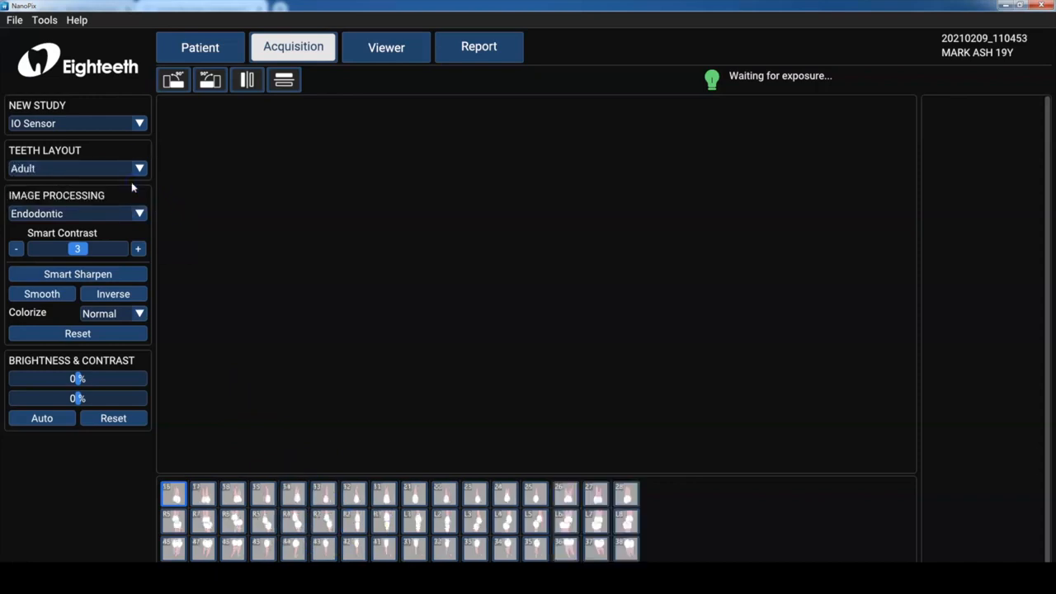
left_click(138, 213)
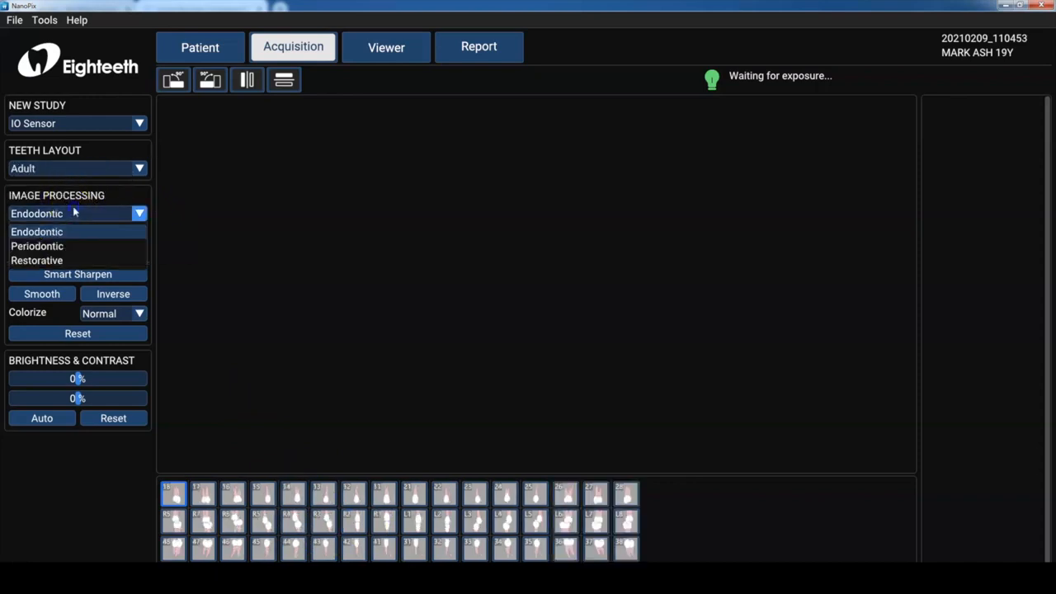
mouse_move(200, 249)
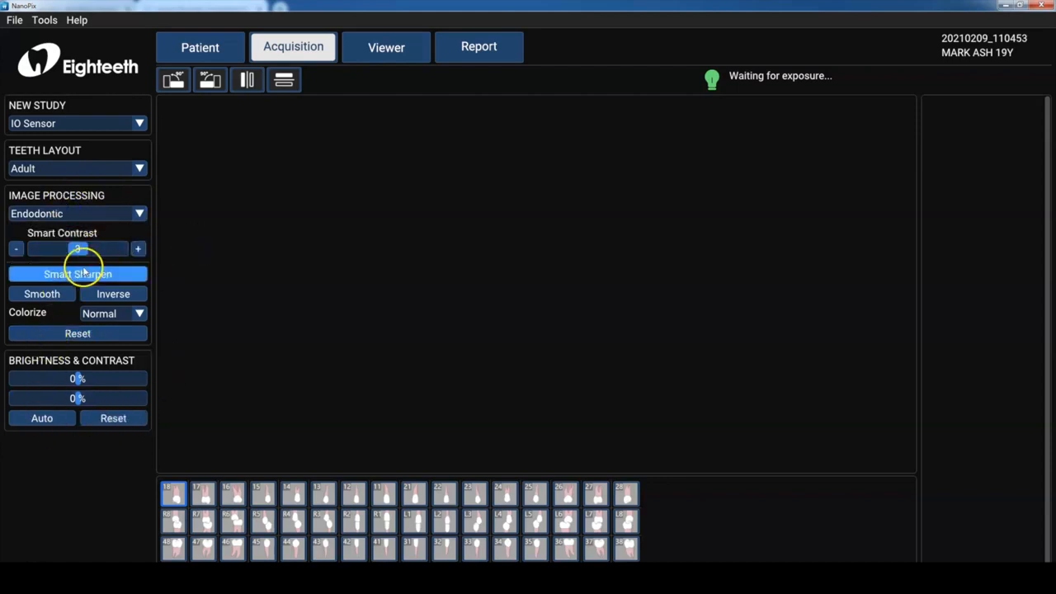
mouse_move(396, 245)
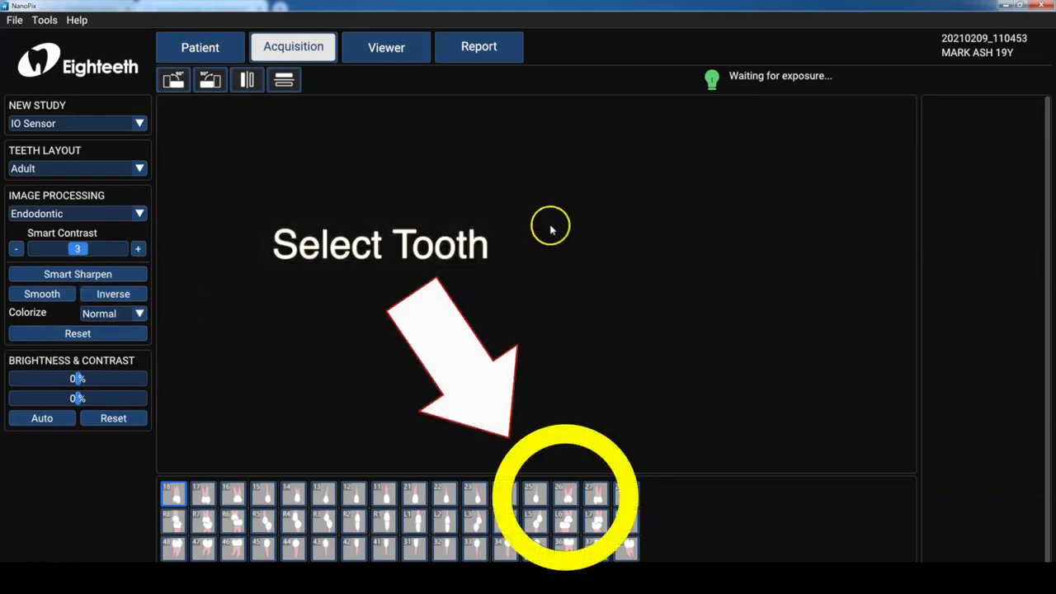
- Select a tooth position in the chart to check its Average Value readout
left_click(565, 494)
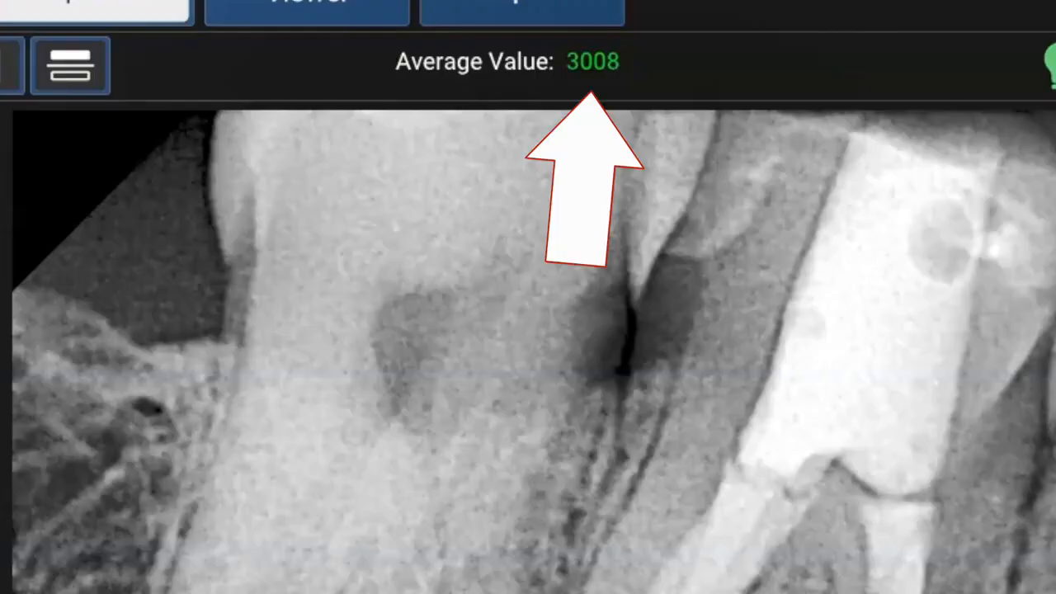
mouse_move(592, 66)
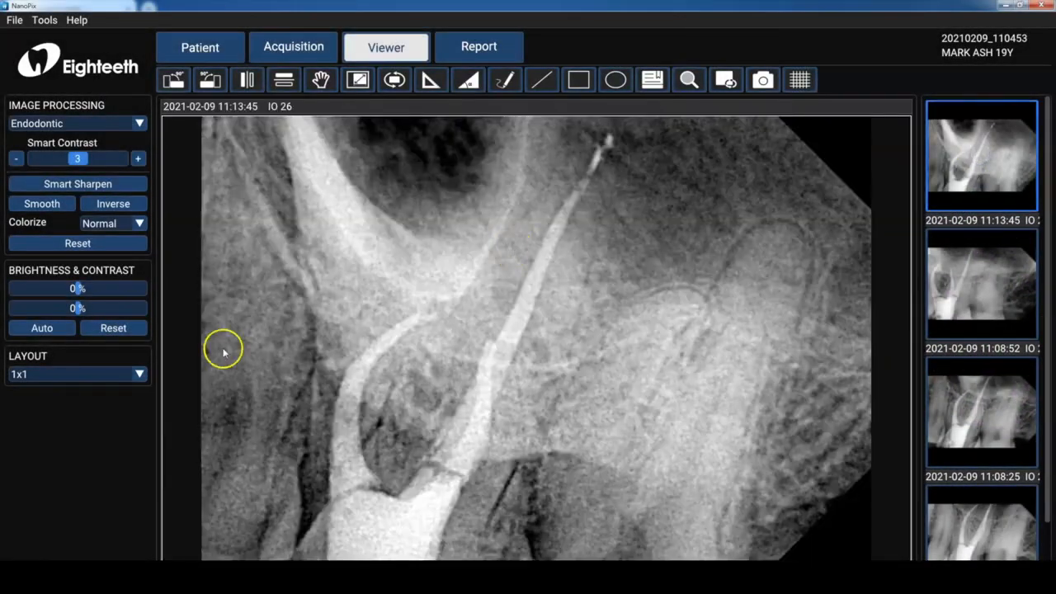
- Split the Viewer into a 1x2 layout and pick the 11:08:52 thumbnail
left_click(78, 373)
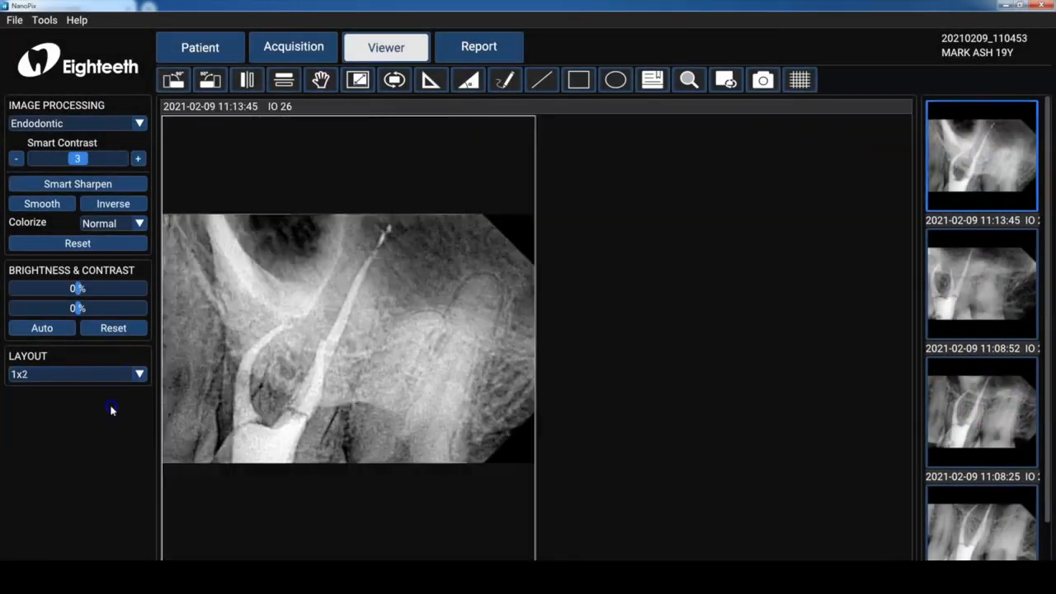
left_click(980, 284)
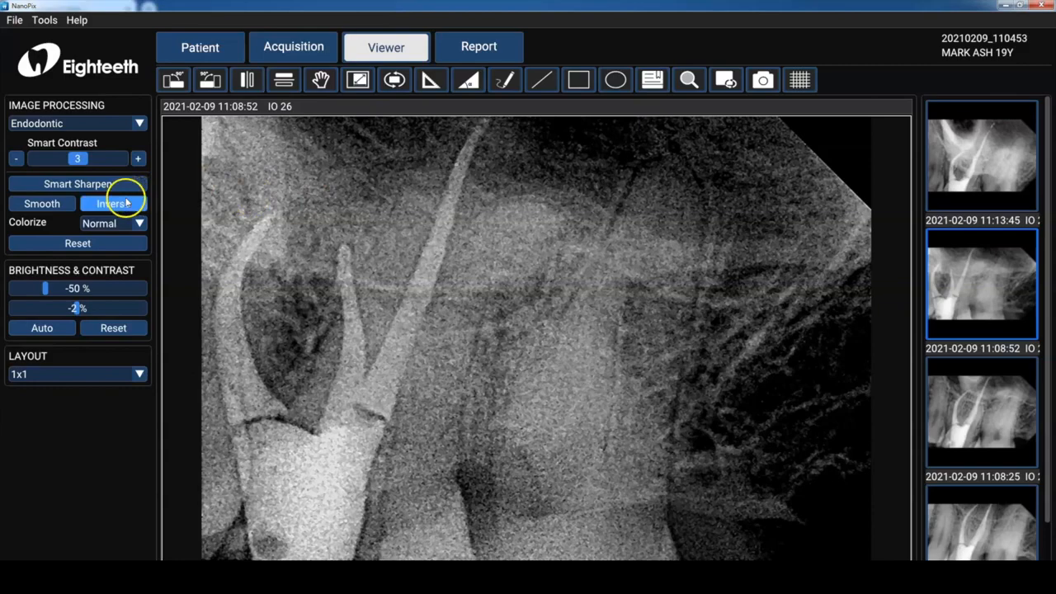
- Toggle inverted grey levels, then apply the Common colour map to the radiograph
left_click(76, 183)
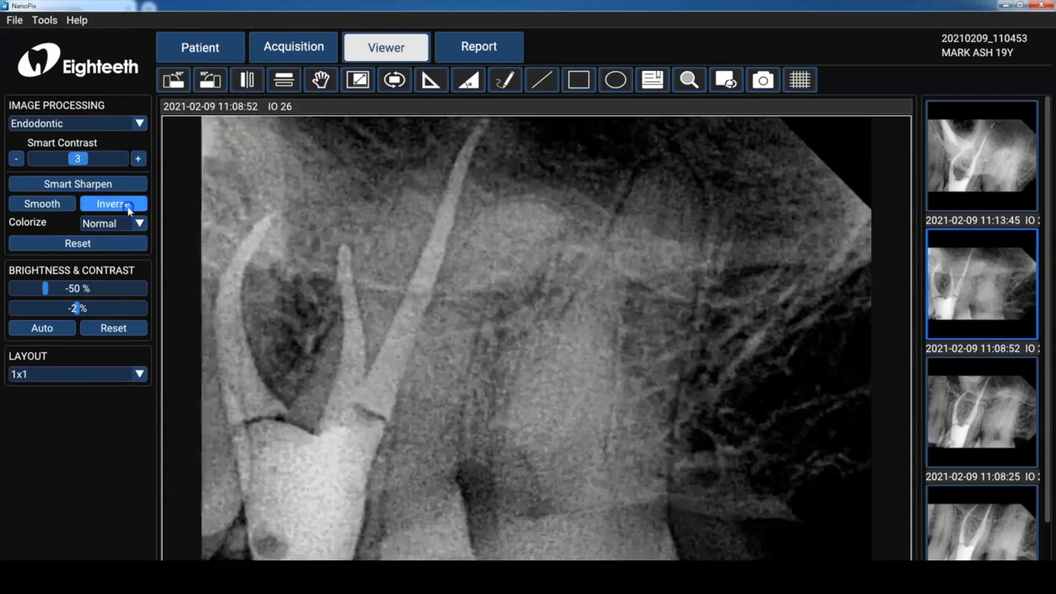
left_click(138, 223)
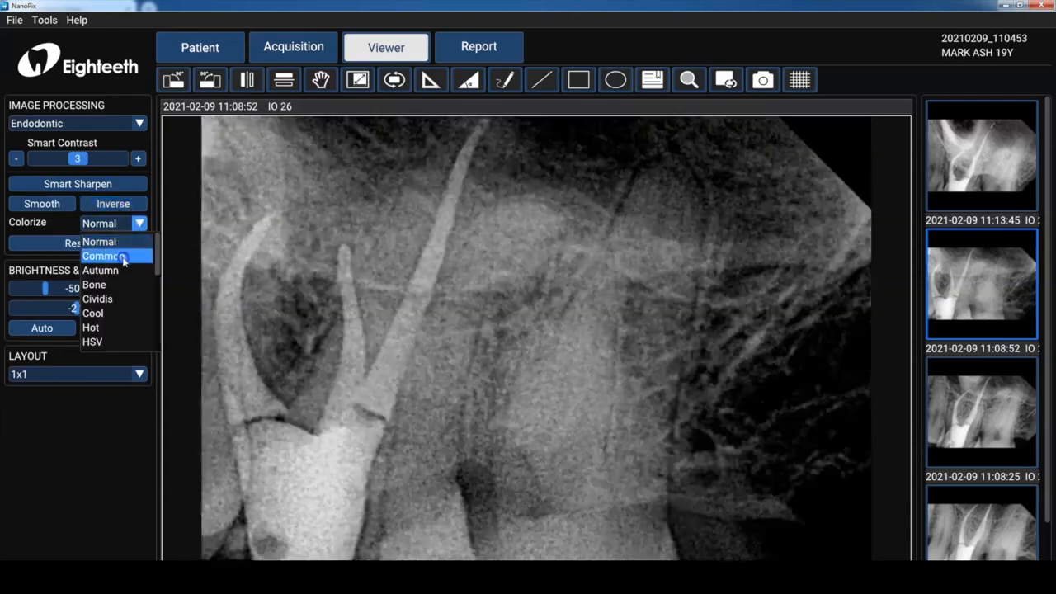
left_click(106, 255)
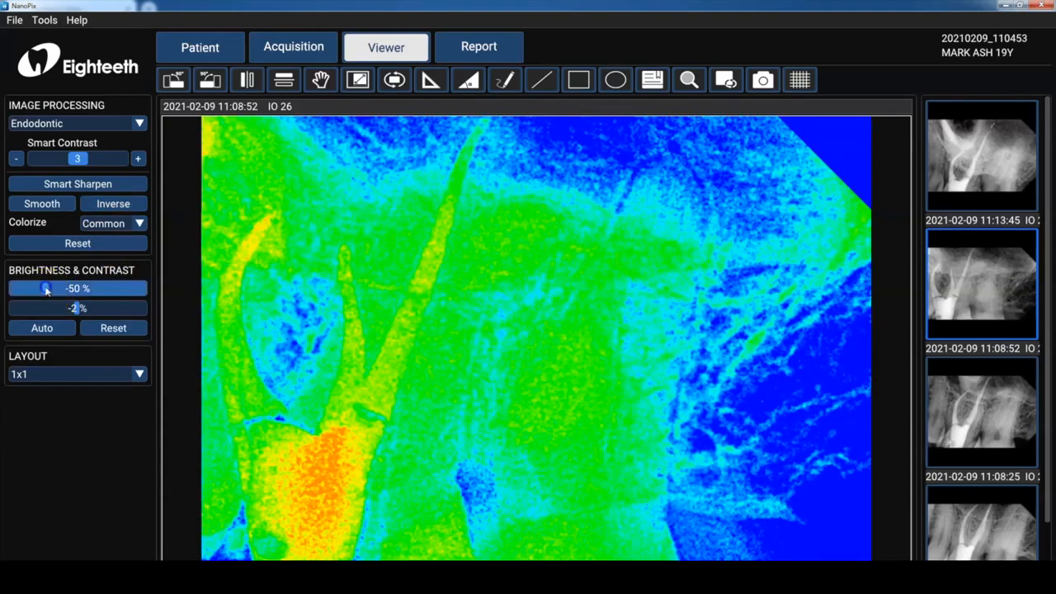
- Try brightening and darkening with the slider, then reset brightness, contrast and colouring to defaults
left_click_drag(46, 287, 99, 287)
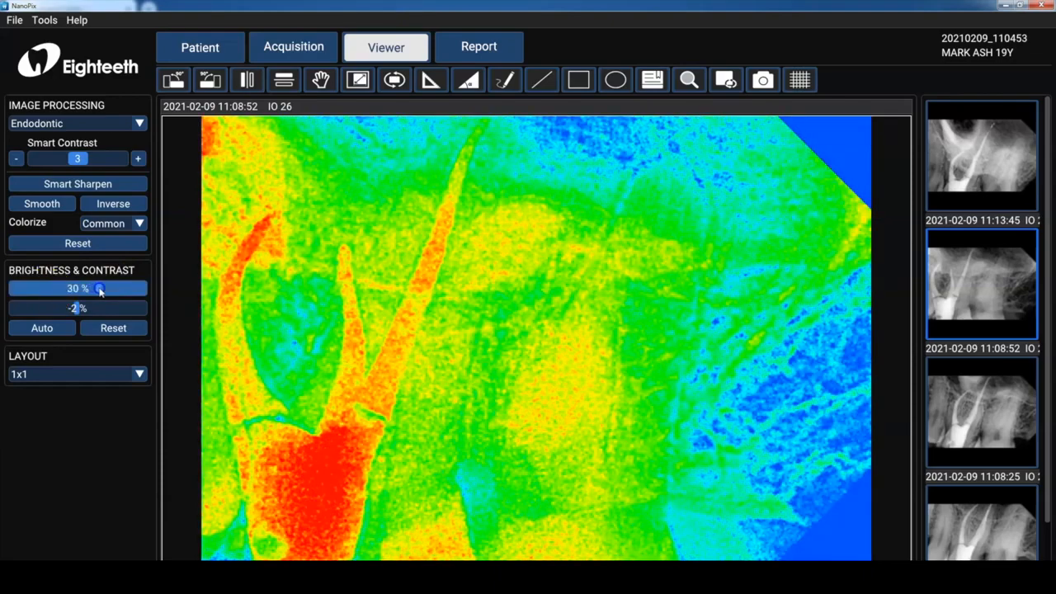
left_click_drag(99, 287, 86, 287)
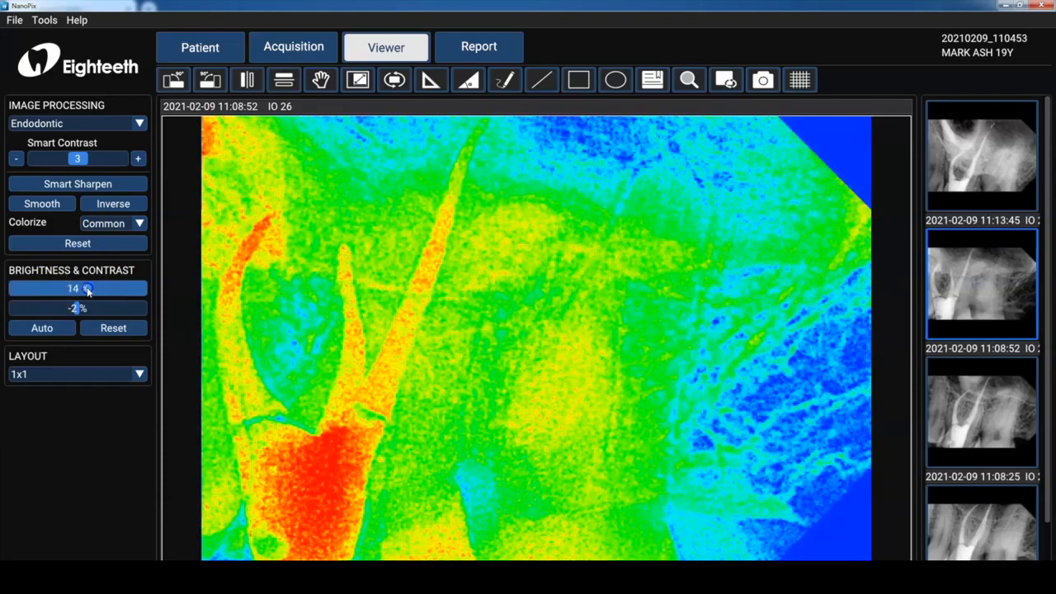
left_click_drag(85, 287, 52, 287)
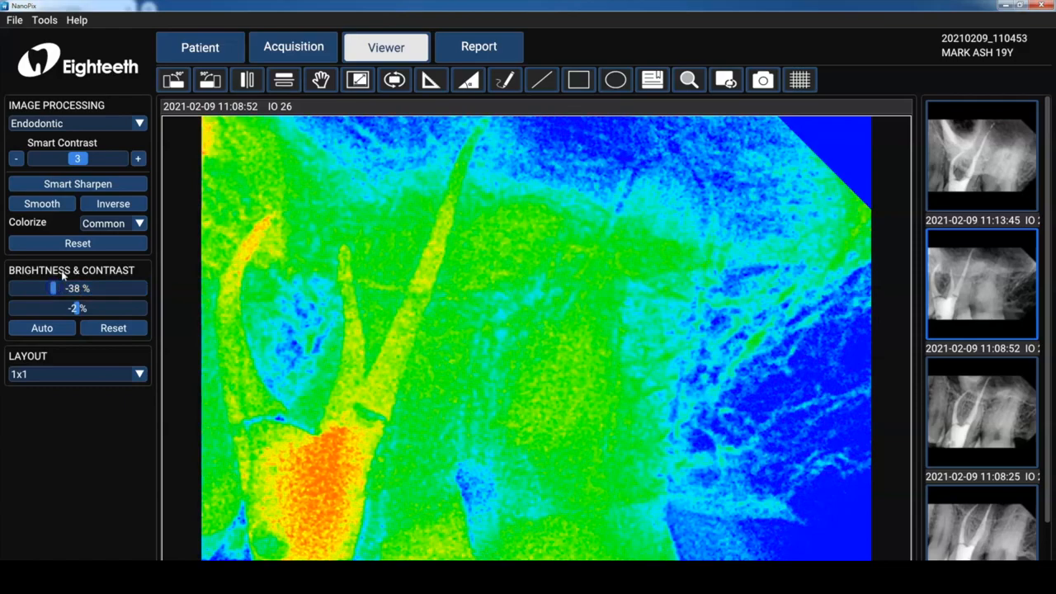
left_click(76, 243)
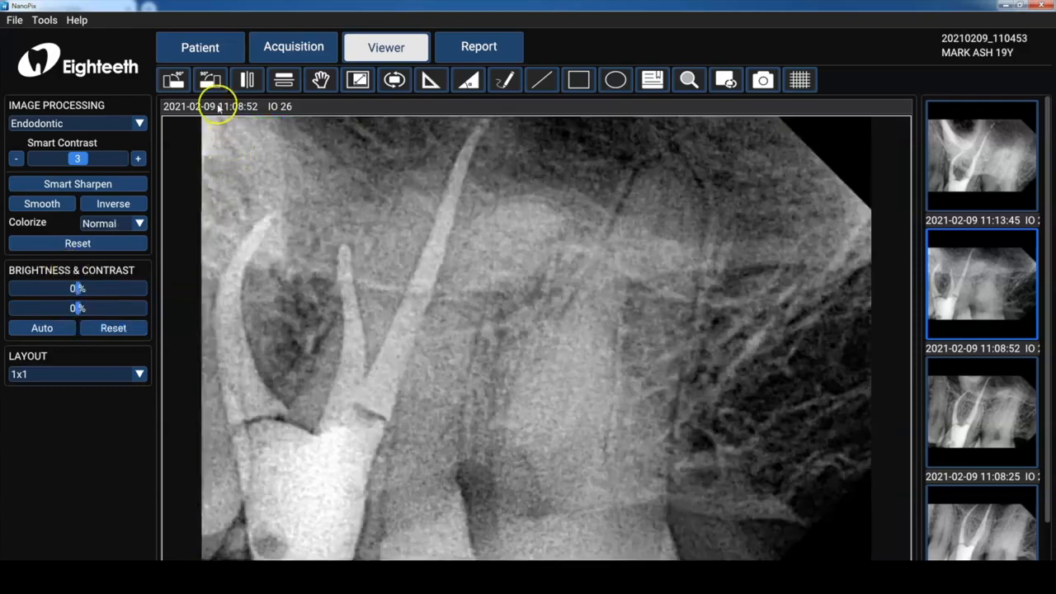
- Reset the zoomed radiograph to fill the view and switch to a 1x2 two-pane layout
left_click(210, 80)
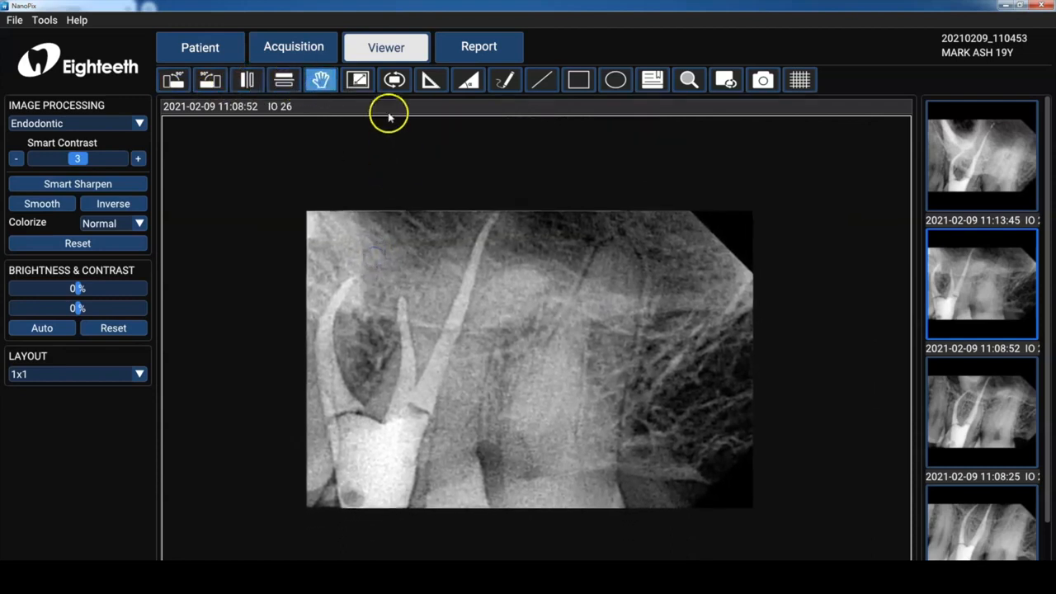
left_click(394, 80)
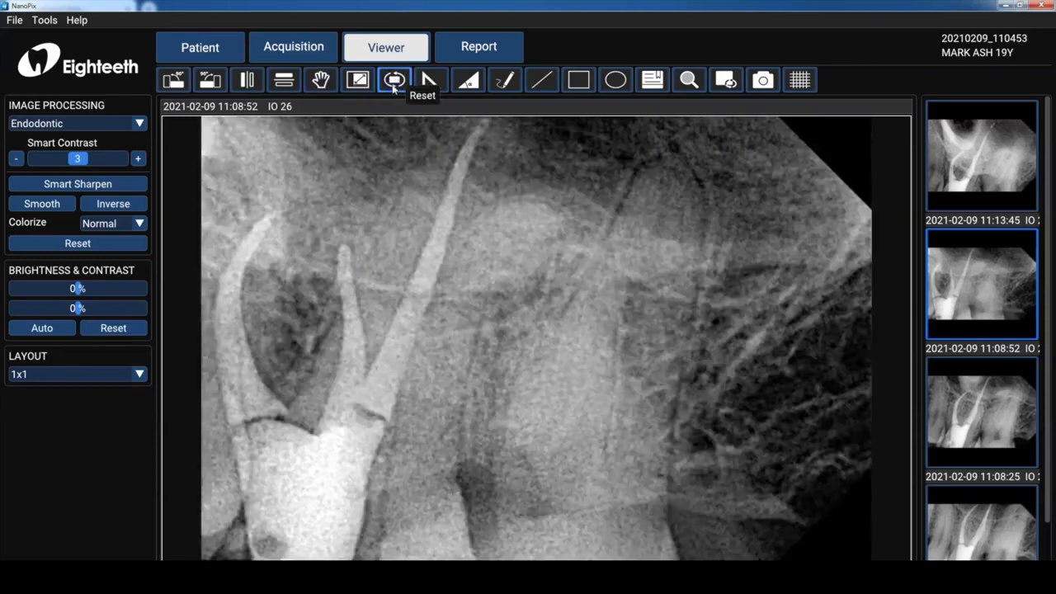
left_click(139, 373)
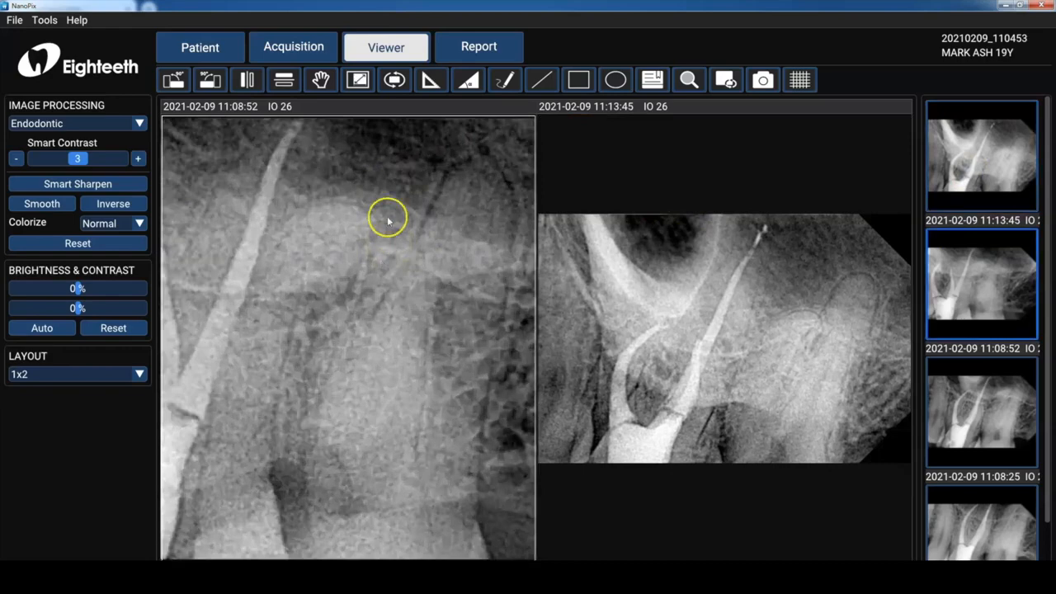
- Draw a two-segment measurement along the canal in the right-hand 11:13:45 radiograph
left_click(394, 79)
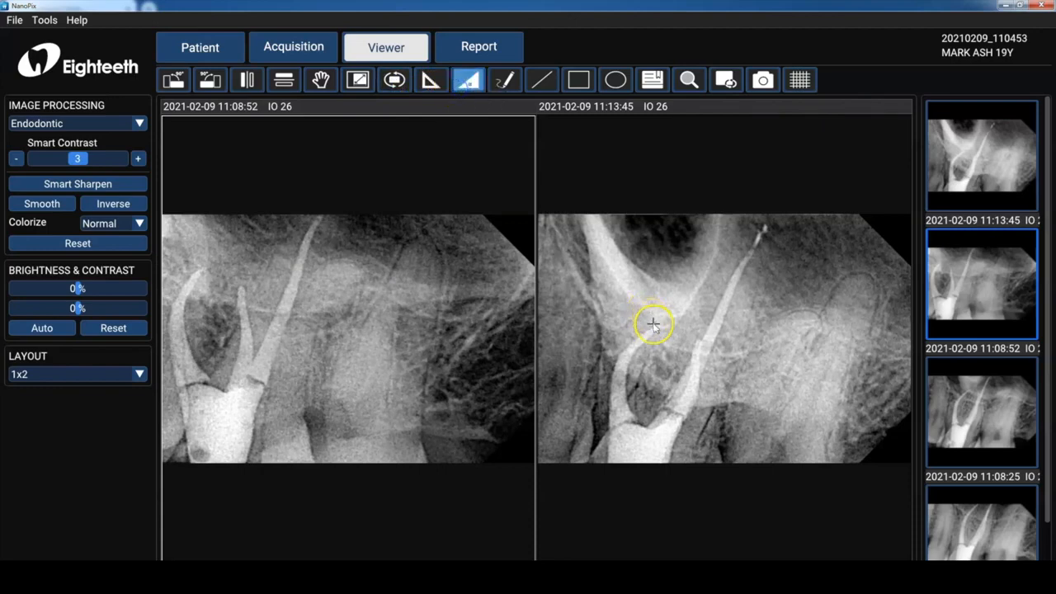
left_click_drag(652, 322, 624, 360)
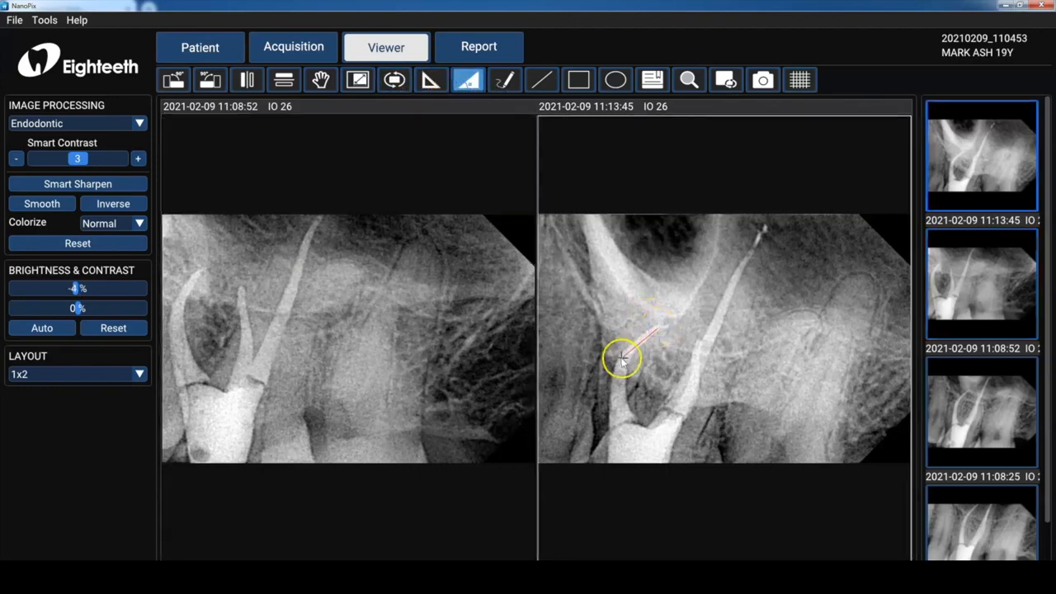
left_click_drag(623, 360, 614, 405)
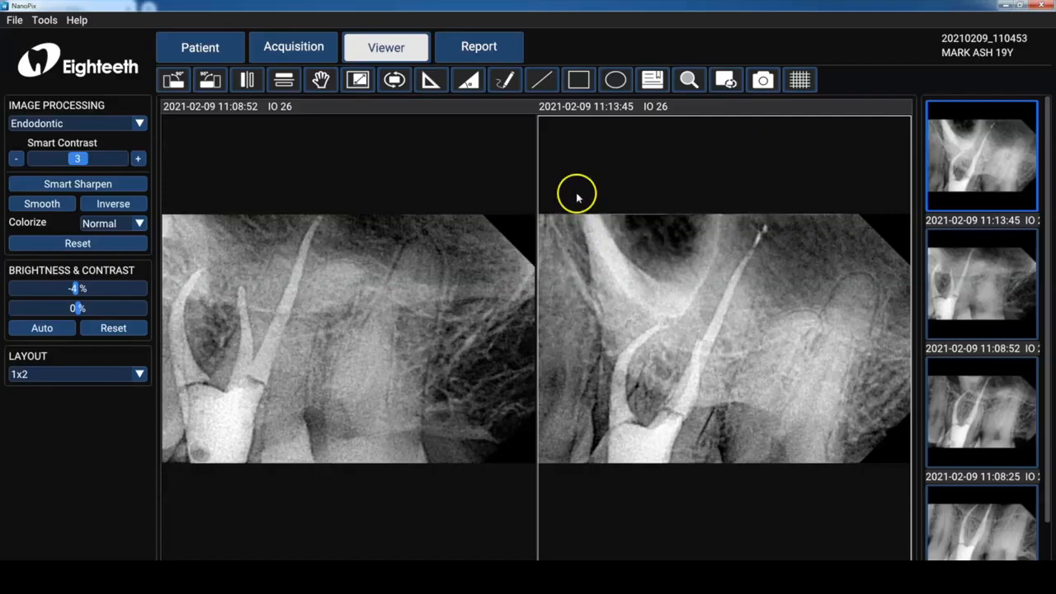
mouse_move(568, 152)
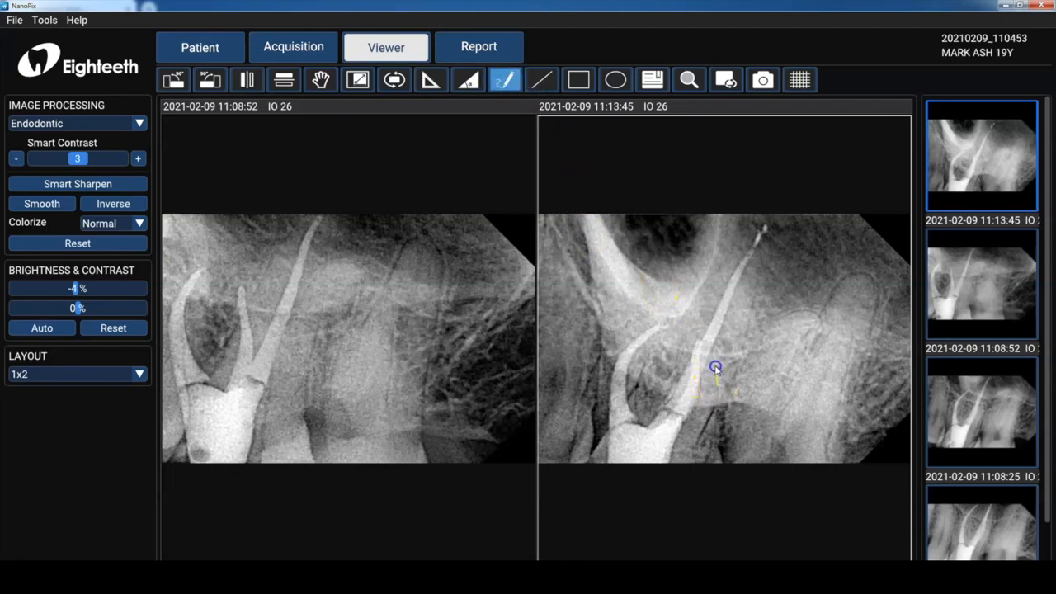
- Sketch a freehand line tracing the root on the right-hand 11:13:45 radiograph
left_click_drag(717, 369, 723, 336)
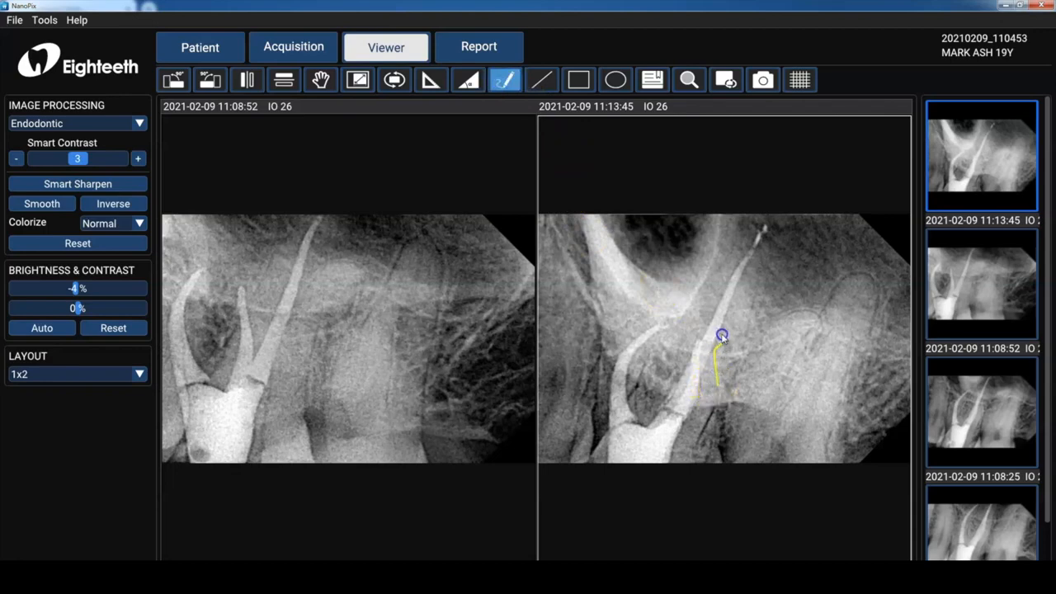
left_click_drag(723, 333, 676, 379)
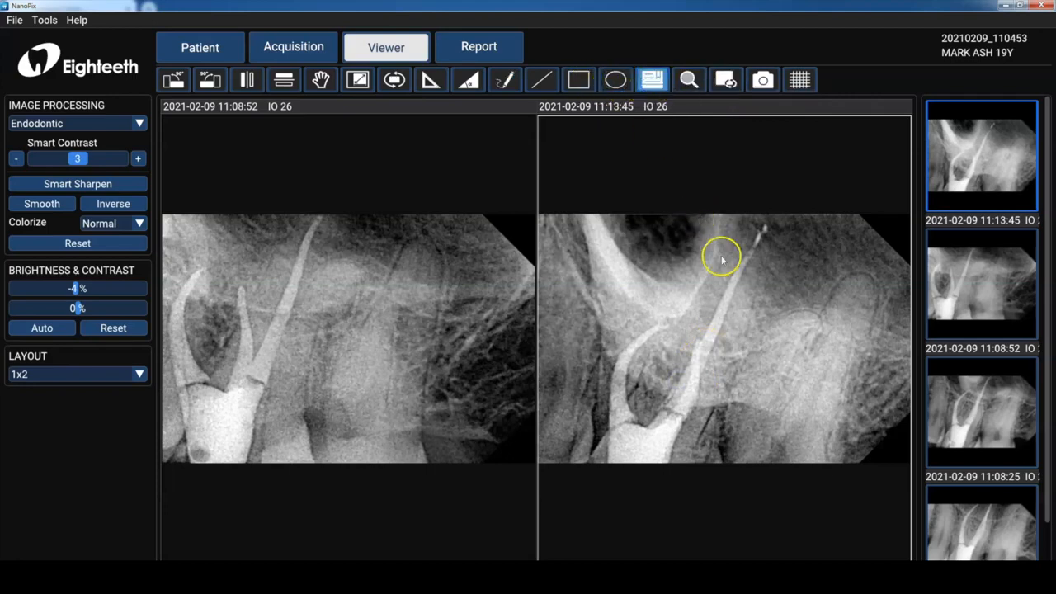
- Add a custom User Input text note '6 mont' beside the marked root on the right radiograph
right_click(724, 341)
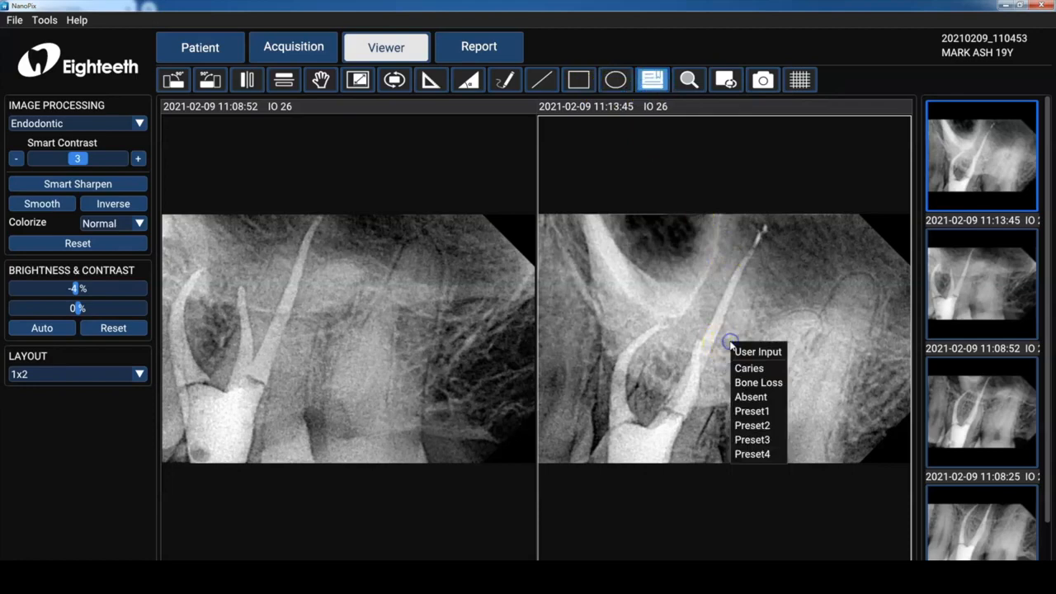
left_click(756, 351)
type("Fill in")
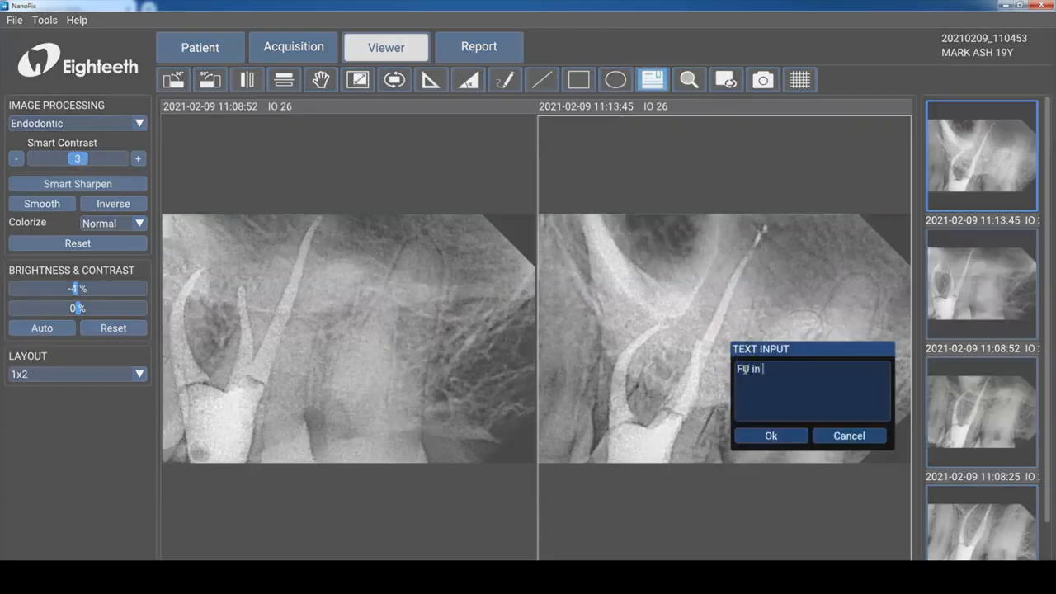
type("6 mont")
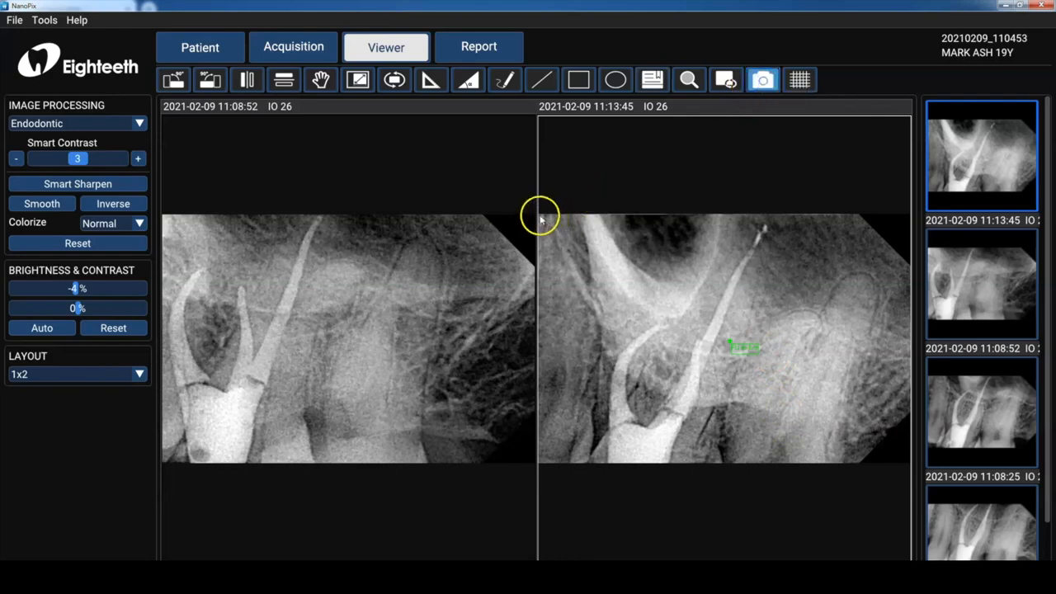
- Outline the right-hand radiograph, capture it and save the snapshot as a JPEG in Documents
left_click_drag(541, 213, 885, 461)
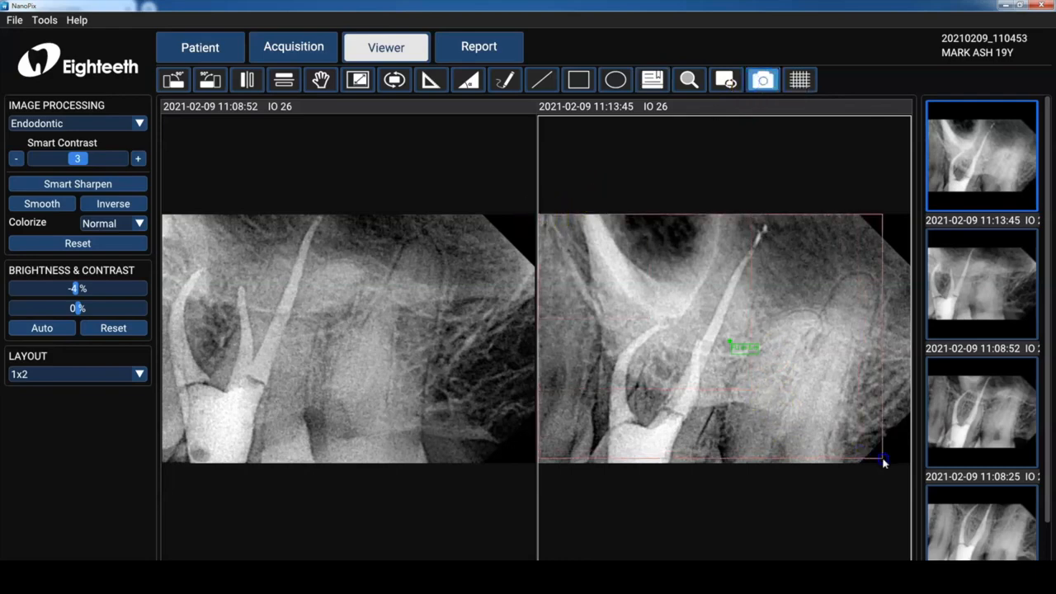
left_click(763, 79)
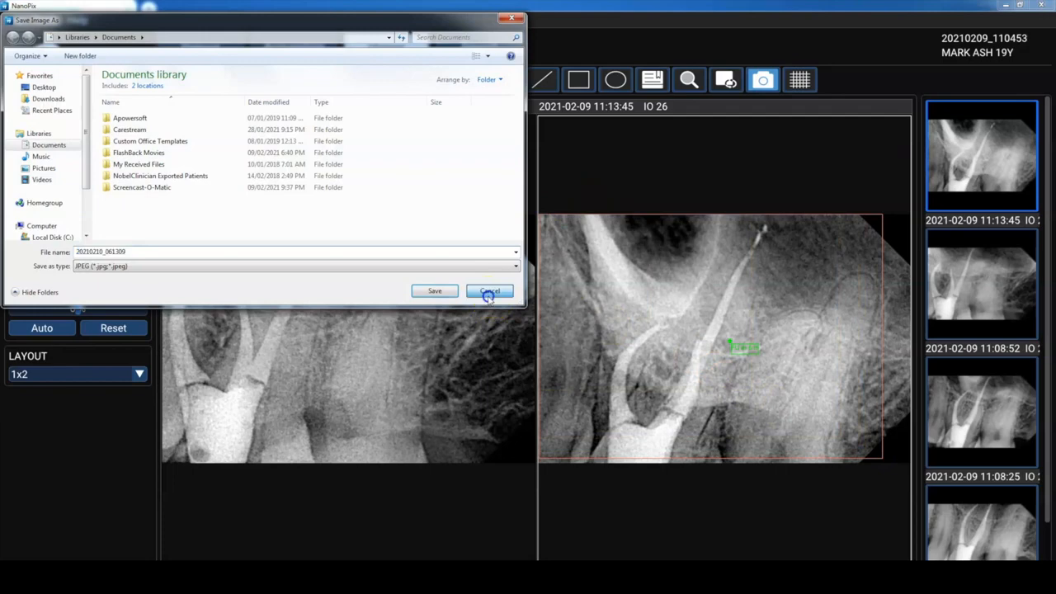
left_click(489, 291)
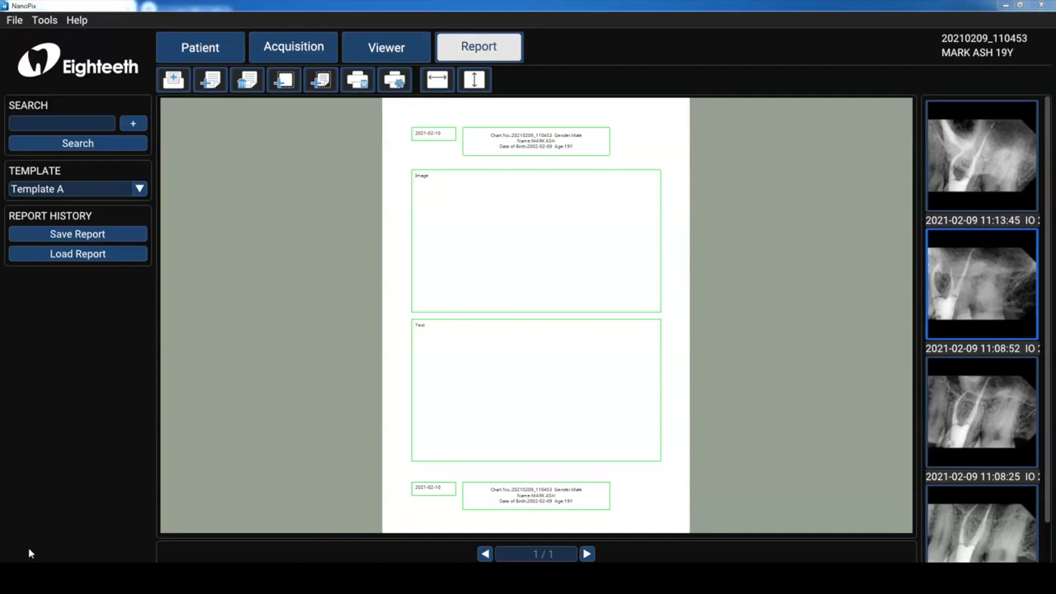
mouse_move(215, 231)
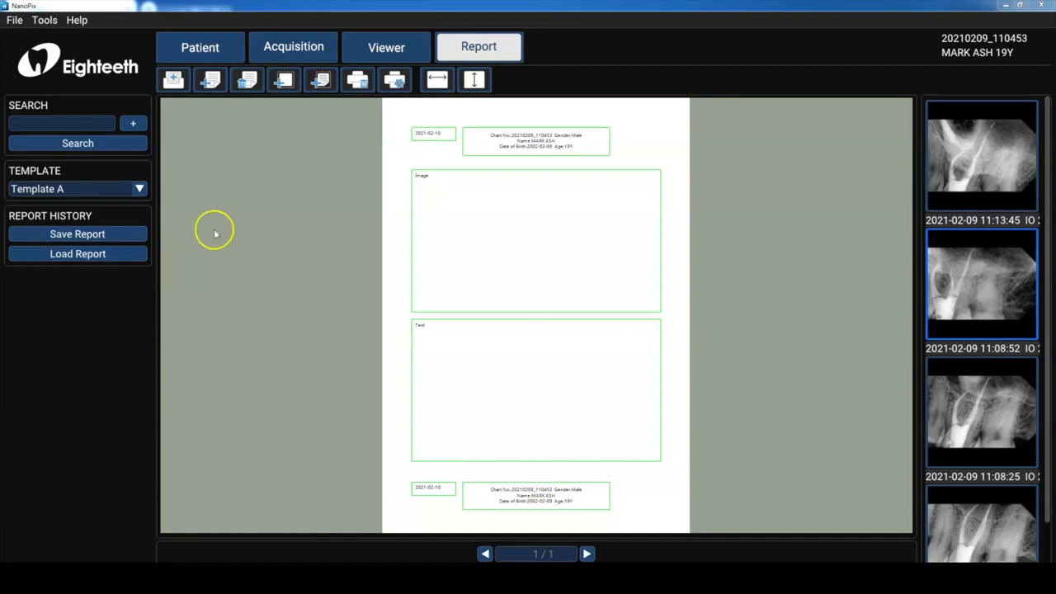
- Preview Template B and Template C, then settle the report layout on Template B
left_click(139, 188)
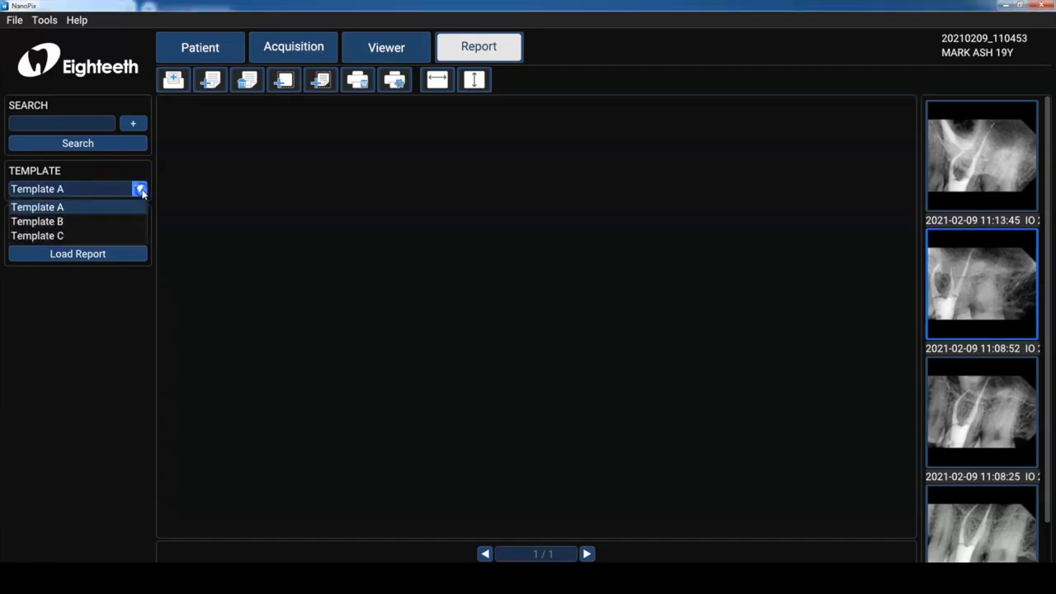
left_click(37, 221)
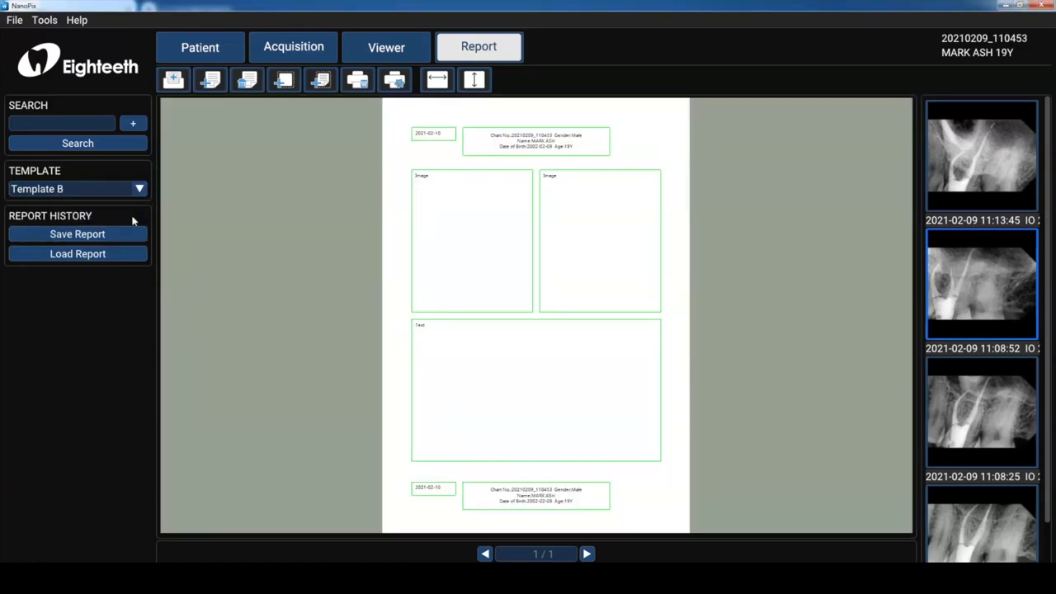
left_click(139, 188)
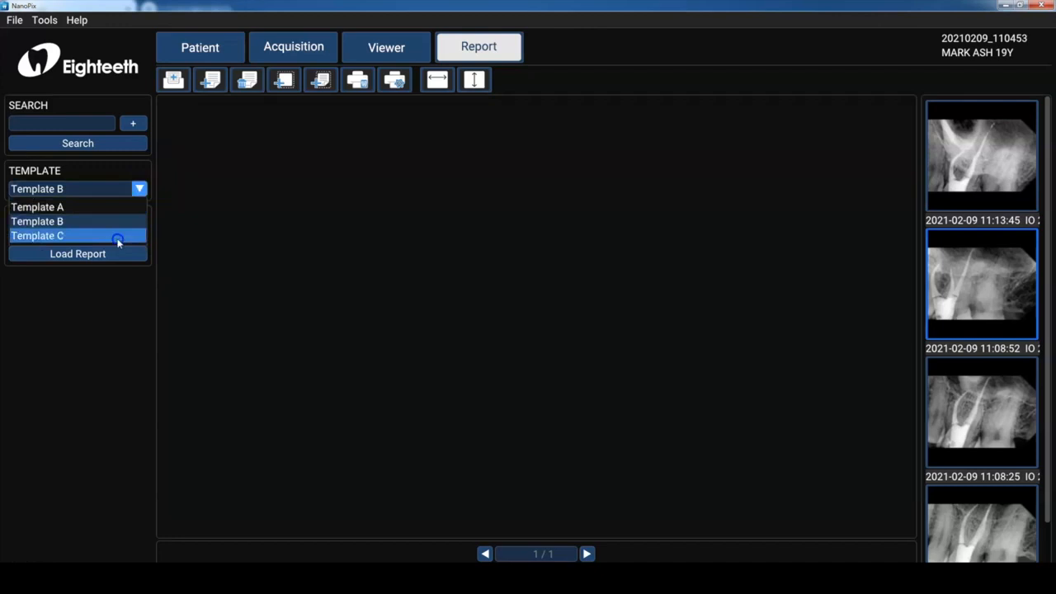
left_click(36, 235)
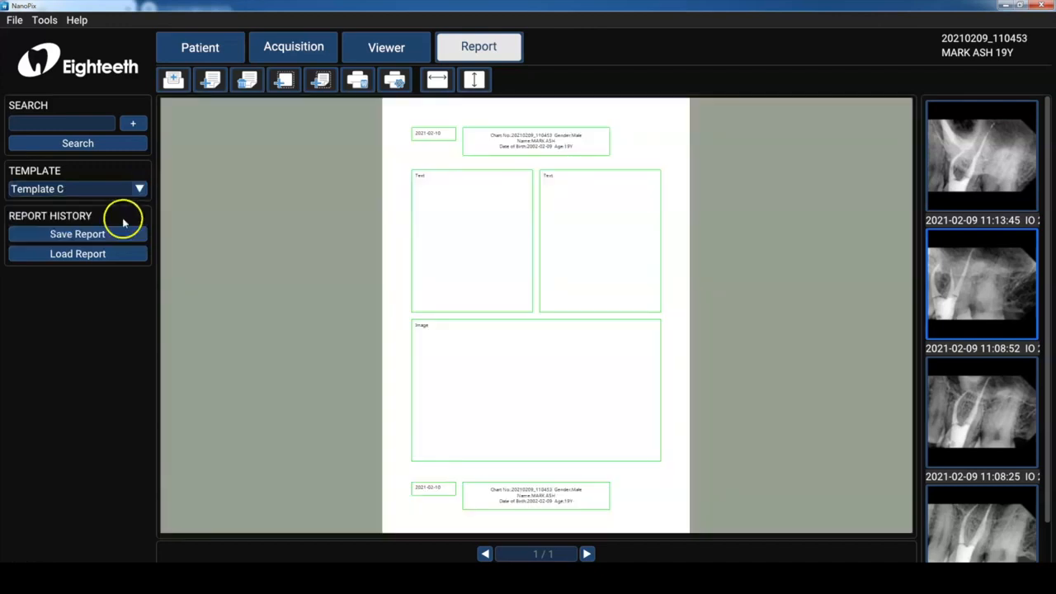
left_click(139, 188)
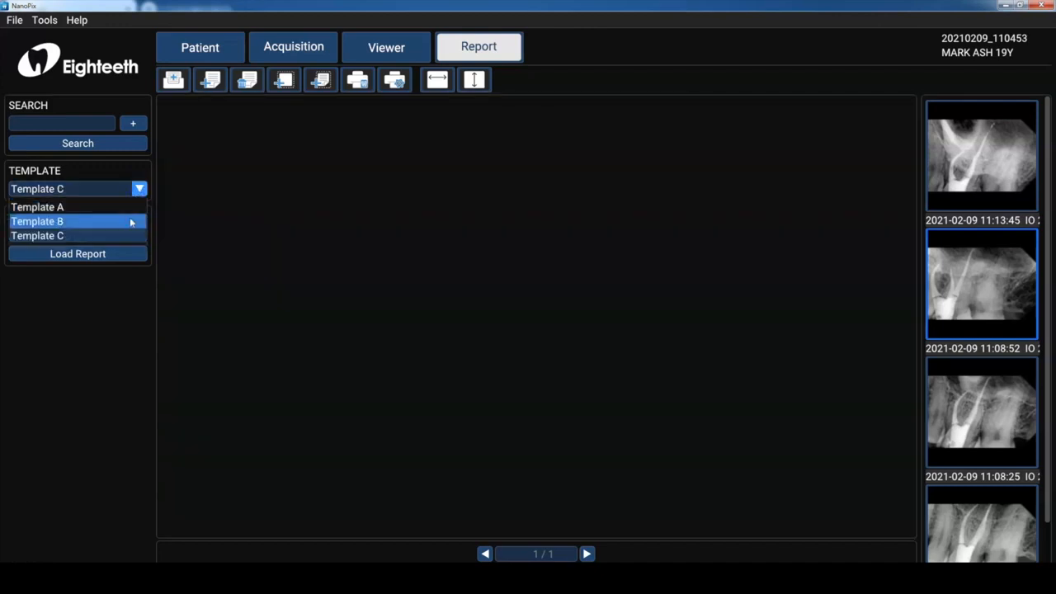
left_click(36, 222)
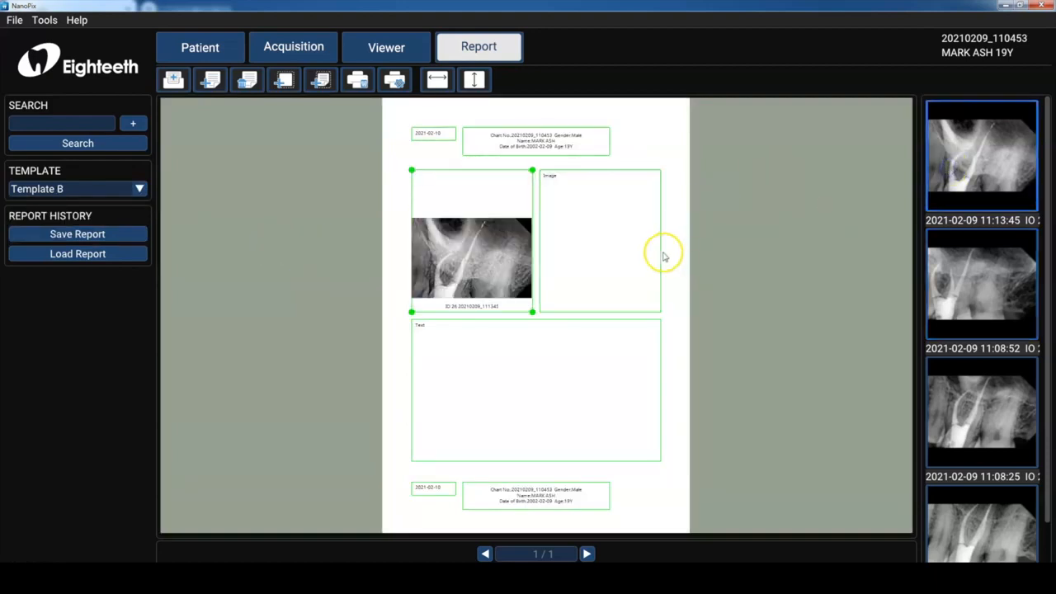
- Fill the second image box of the Template B report and save the report
left_click(601, 239)
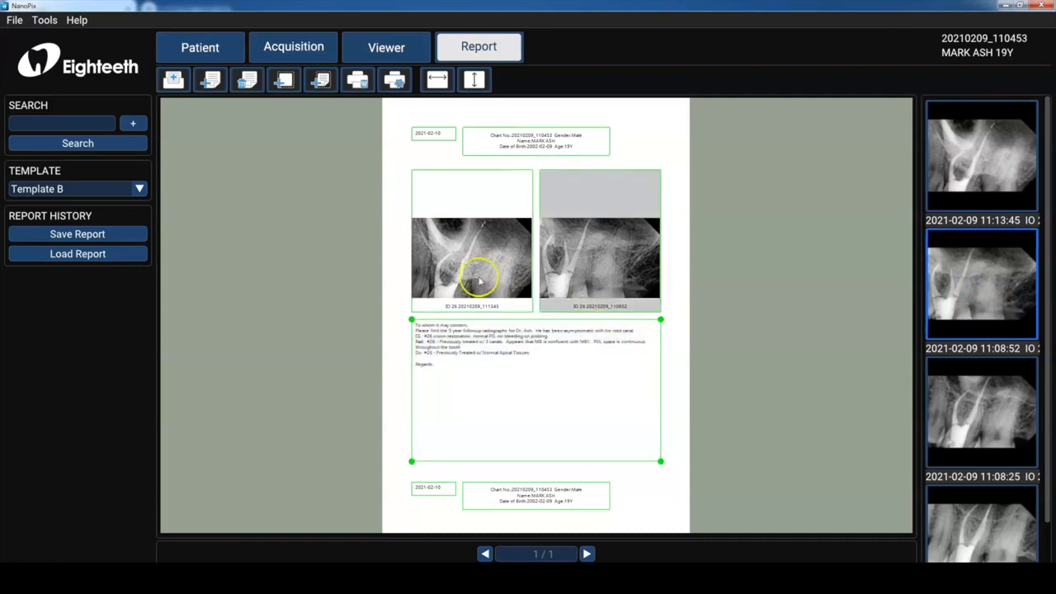
left_click(77, 234)
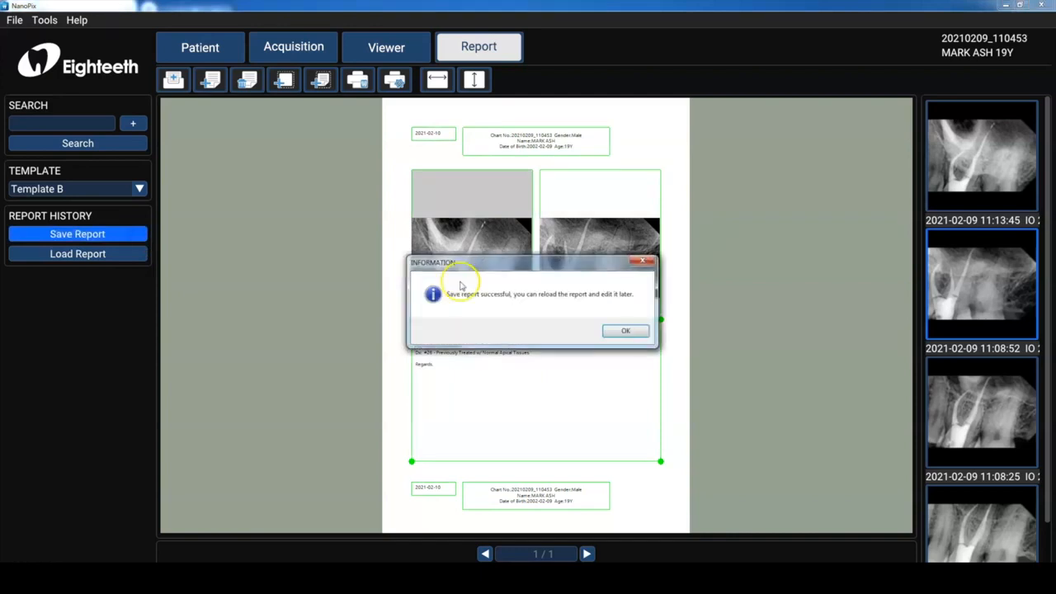
- Acknowledge the 'Save report successful' message
left_click(625, 330)
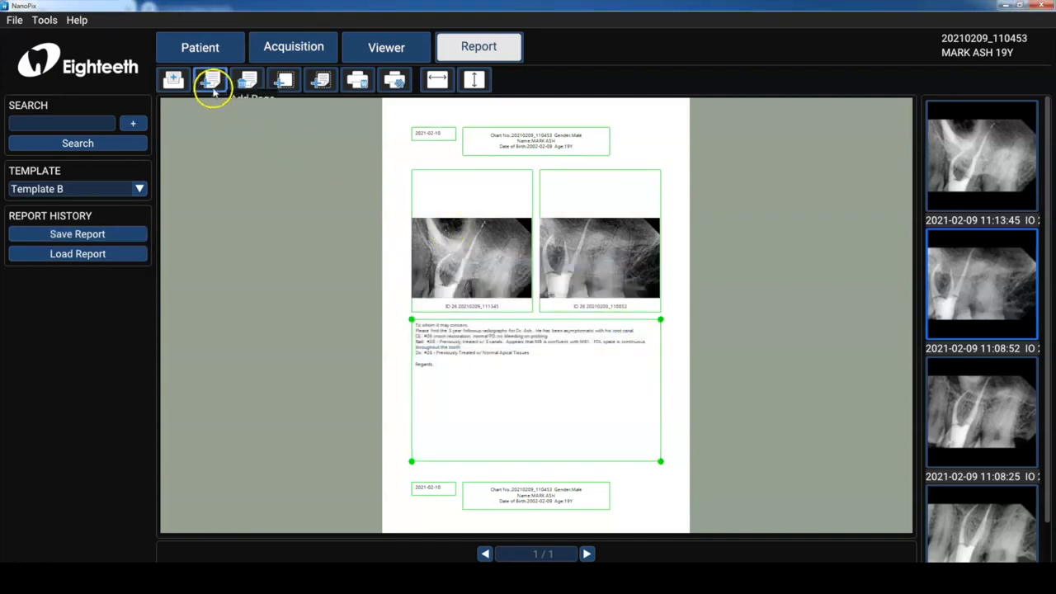
mouse_move(248, 79)
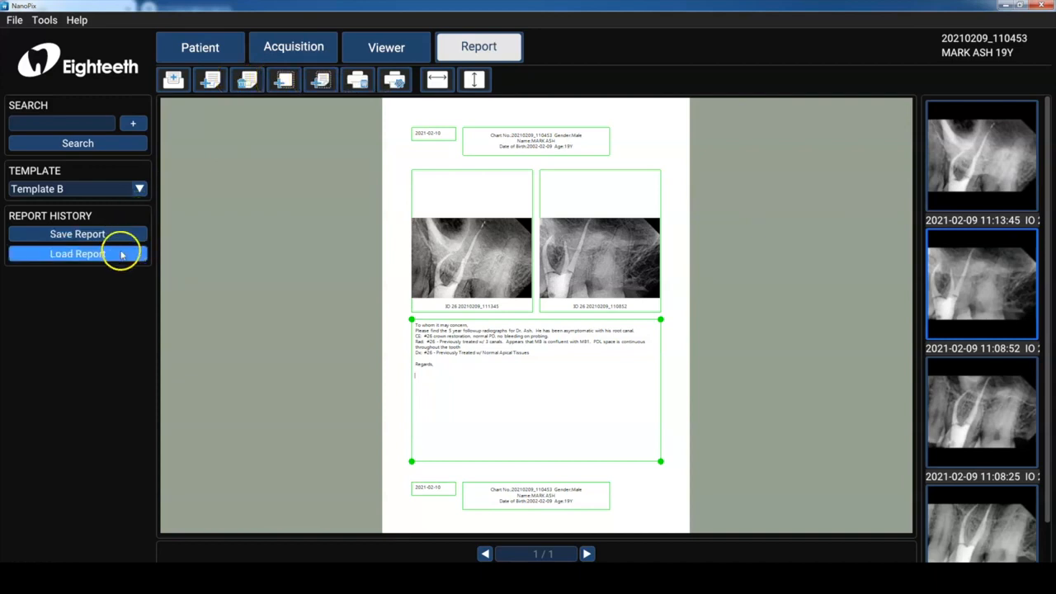
- Load the saved report 20210210_1722 from the Report List
left_click(78, 254)
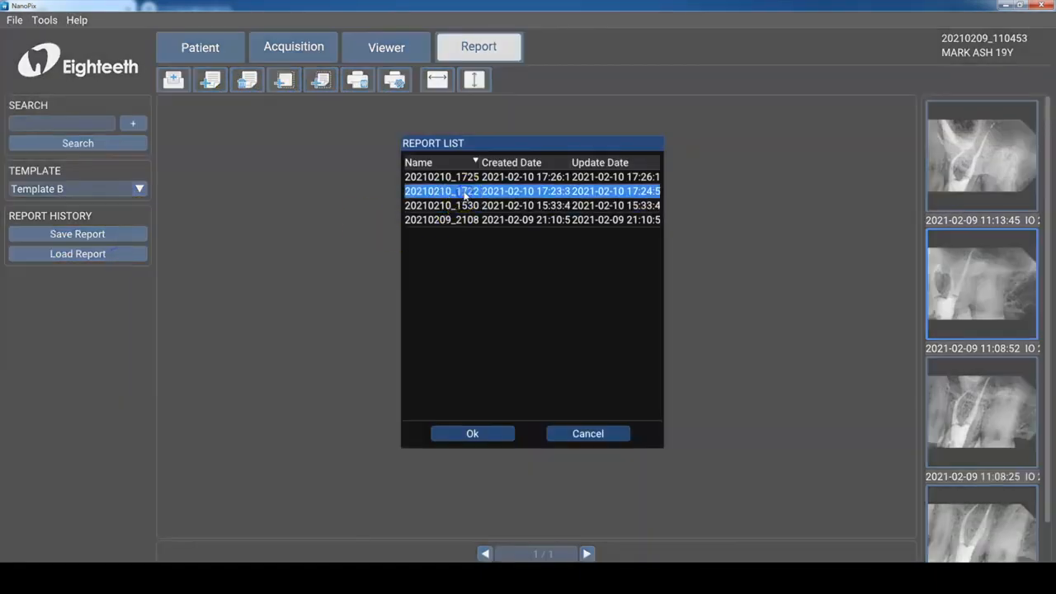
left_click(472, 433)
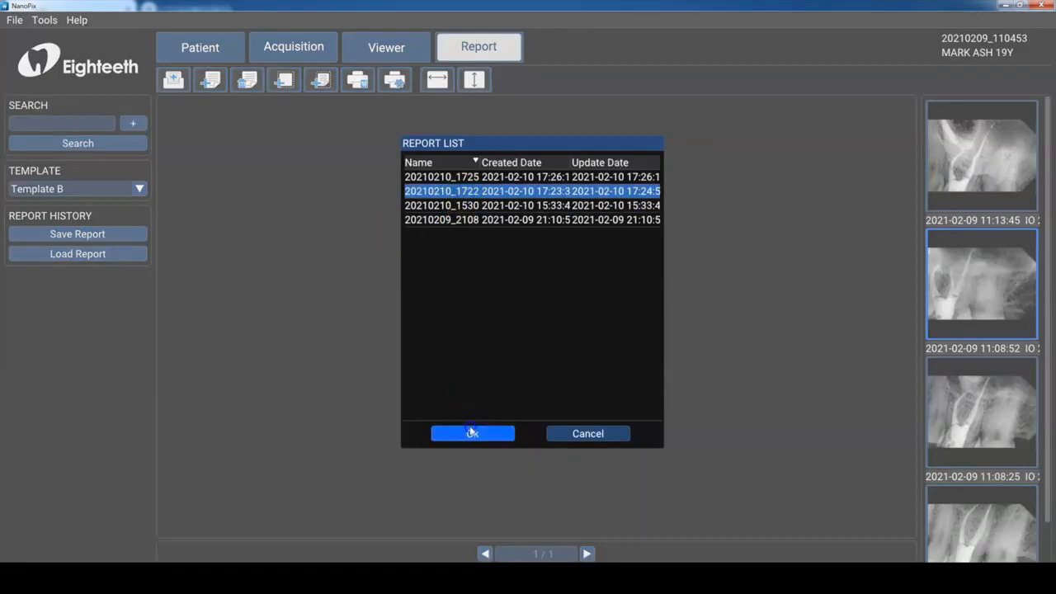
left_click(472, 433)
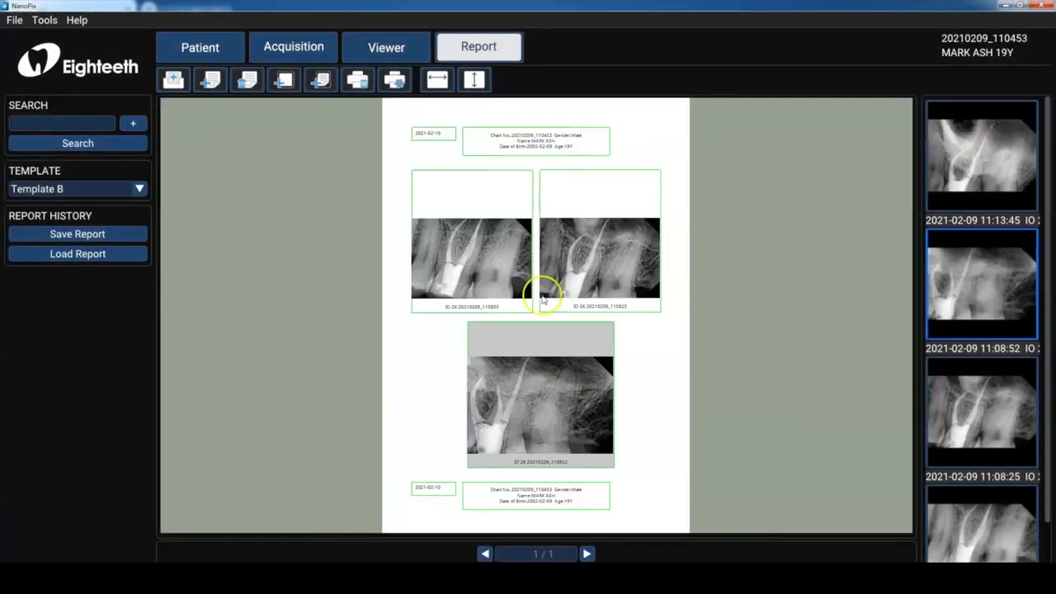